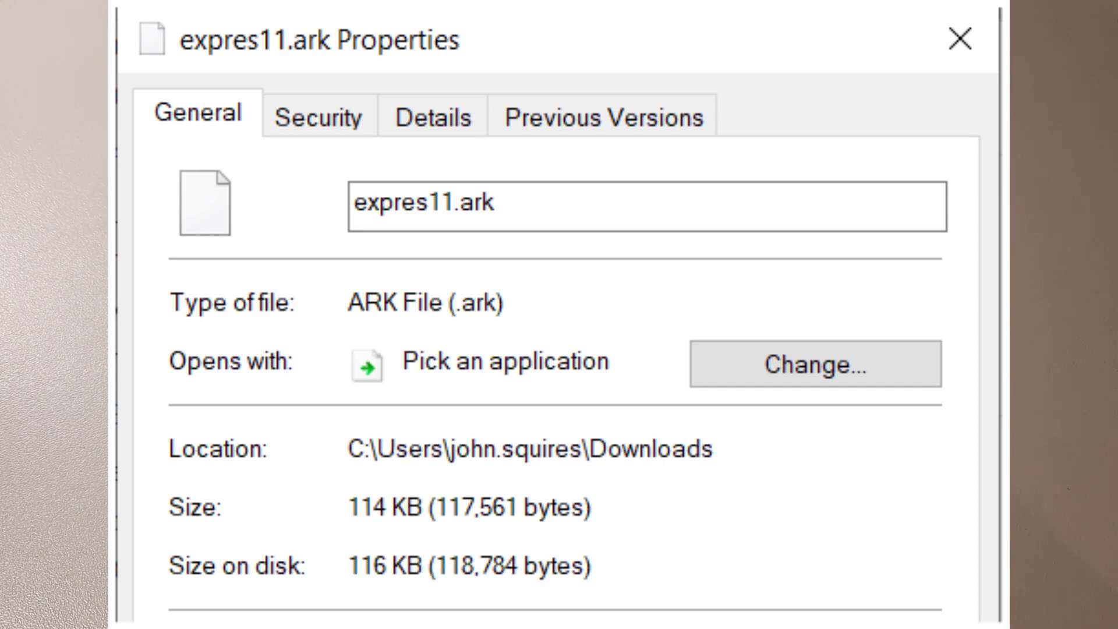
Close the expres11.ark Properties dialog, revealing the CP/M terminal at the A0> prompt
click(958, 39)
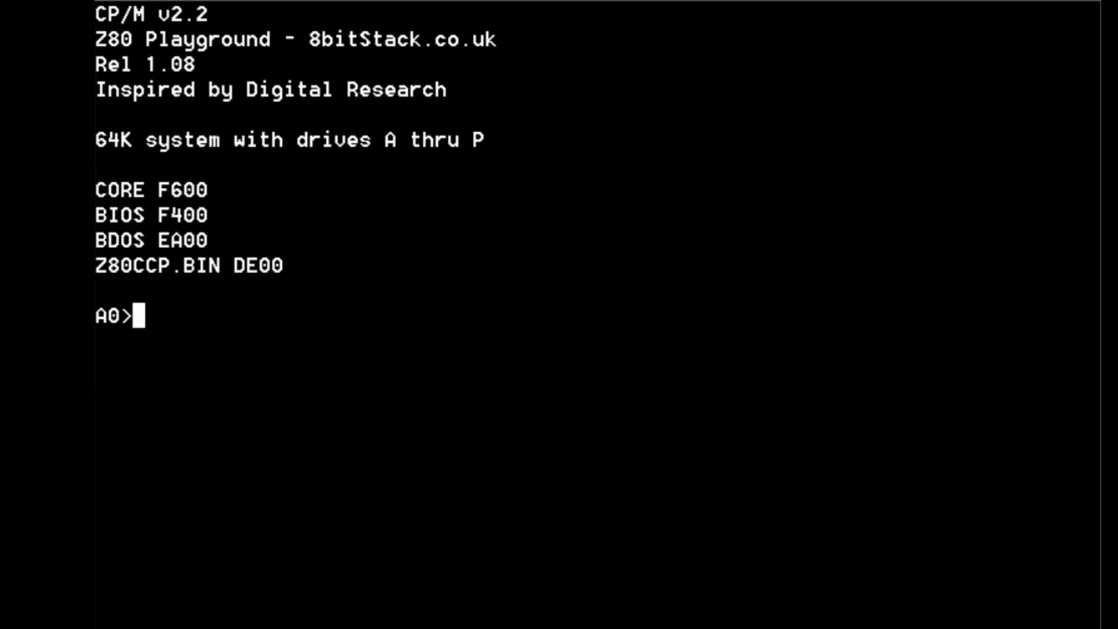
Switch to drive O and run unarc expres11.ark to list its nine files
text(o:)
text(dir)
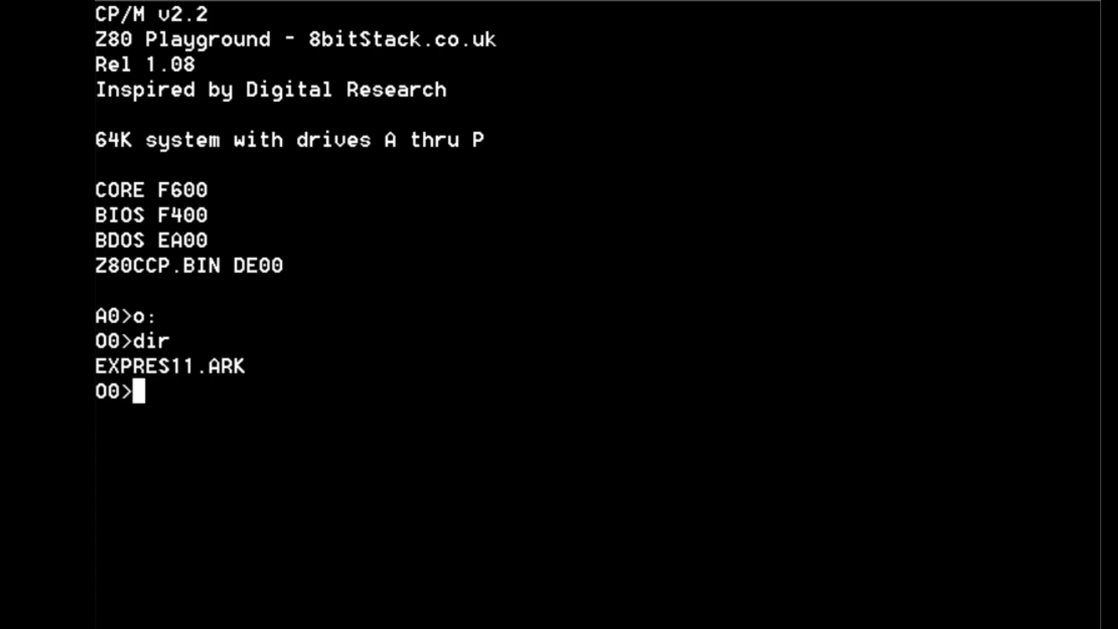
text(una)
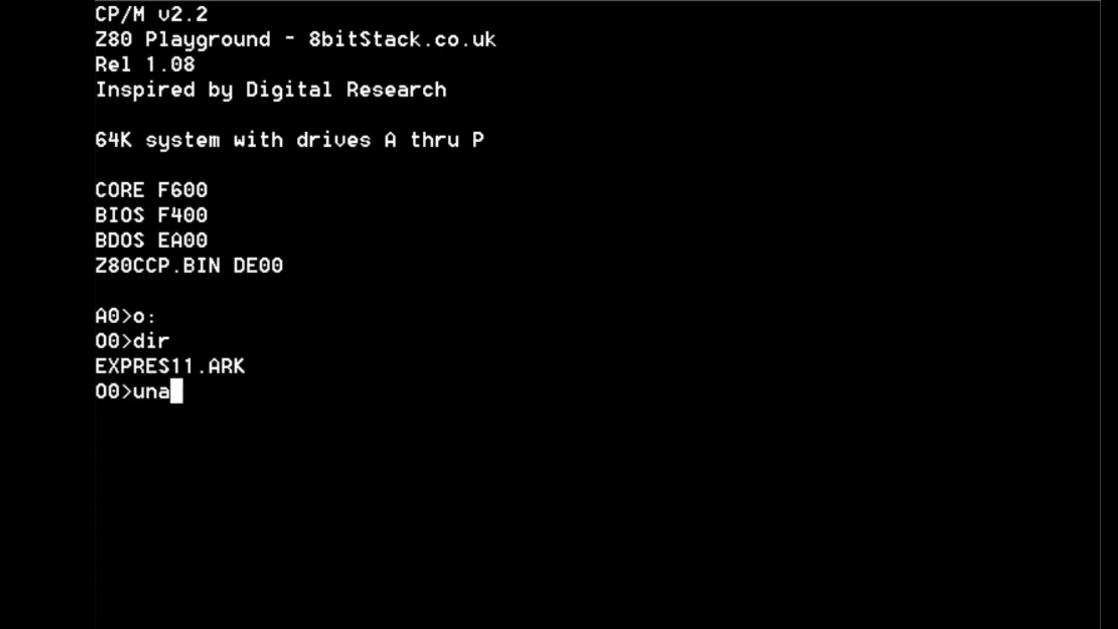
text(rc)
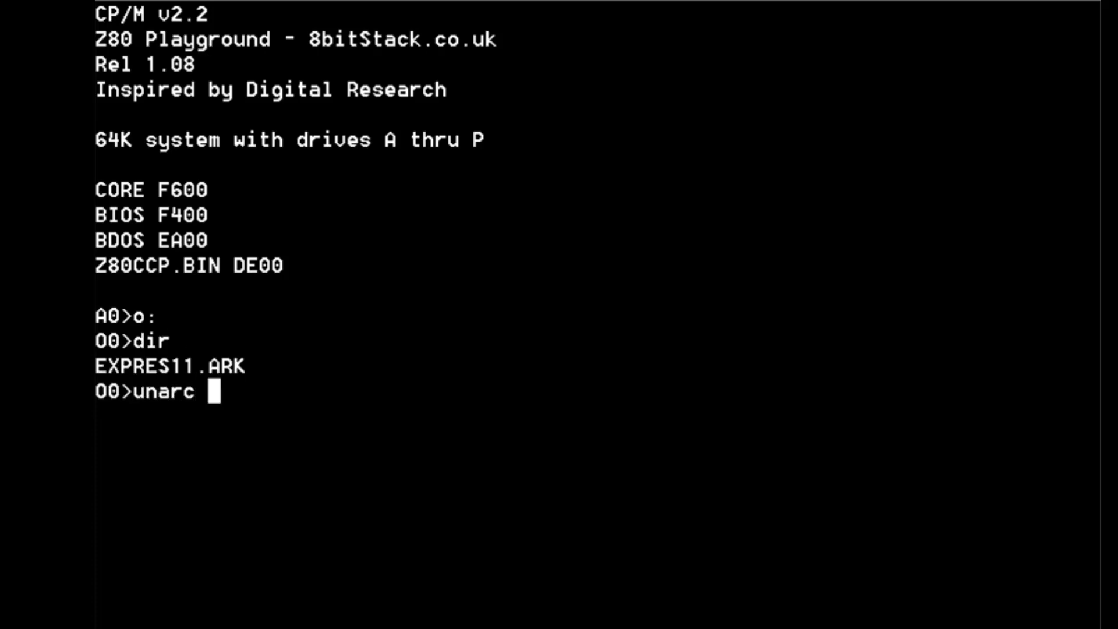
text(expres)
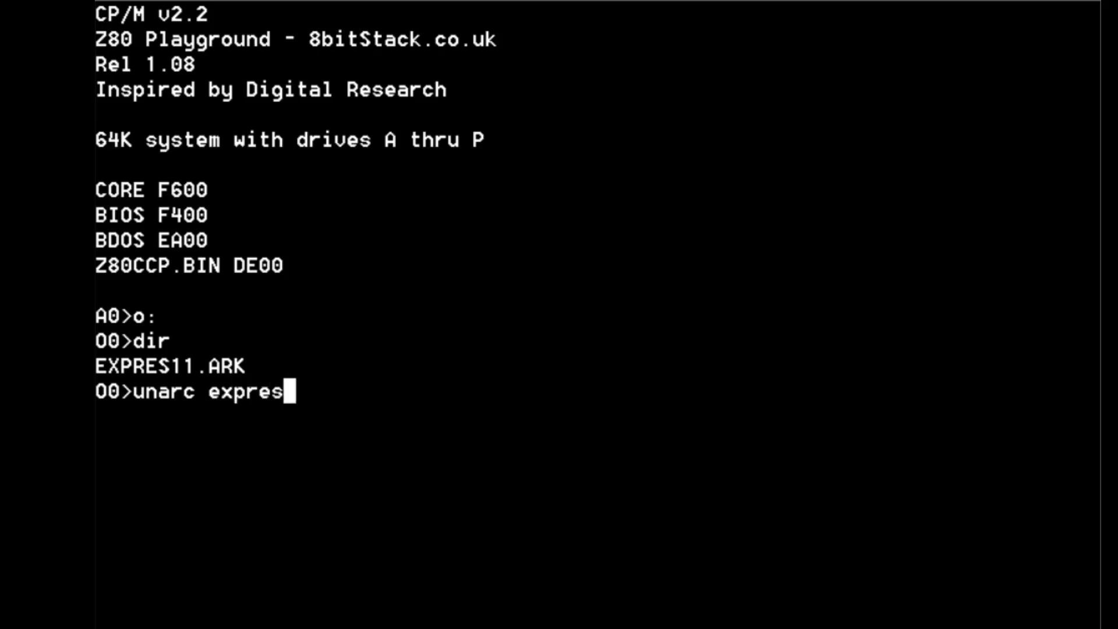
text(11.a)
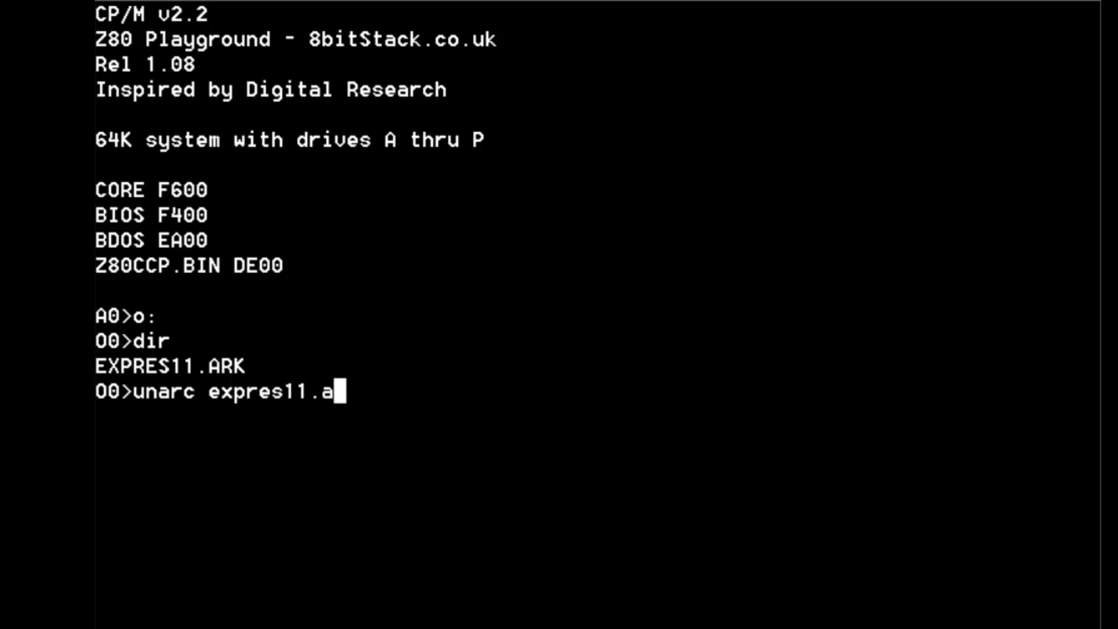
key(Return)
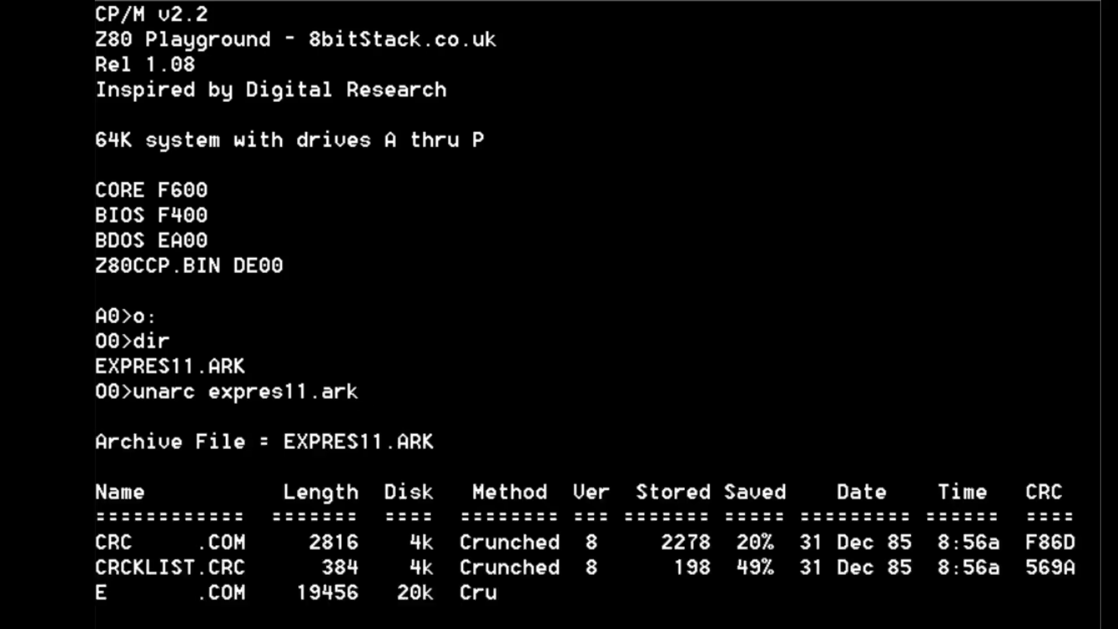
scroll(down, 3)
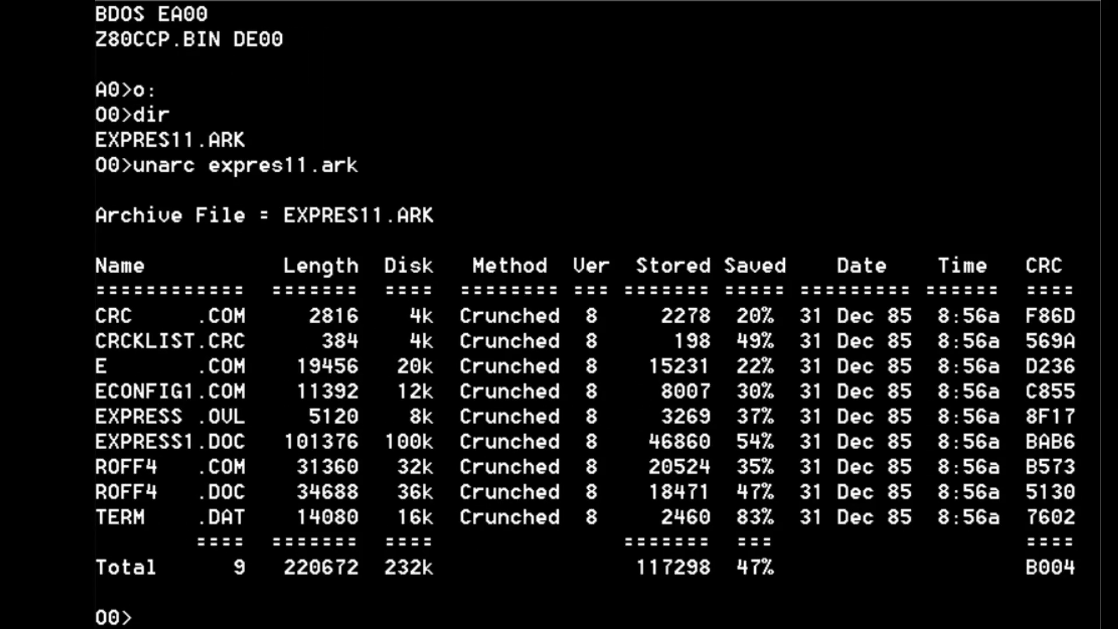
Enter the unarc expres11.ark o: command to extract onto drive O
text(unarc)
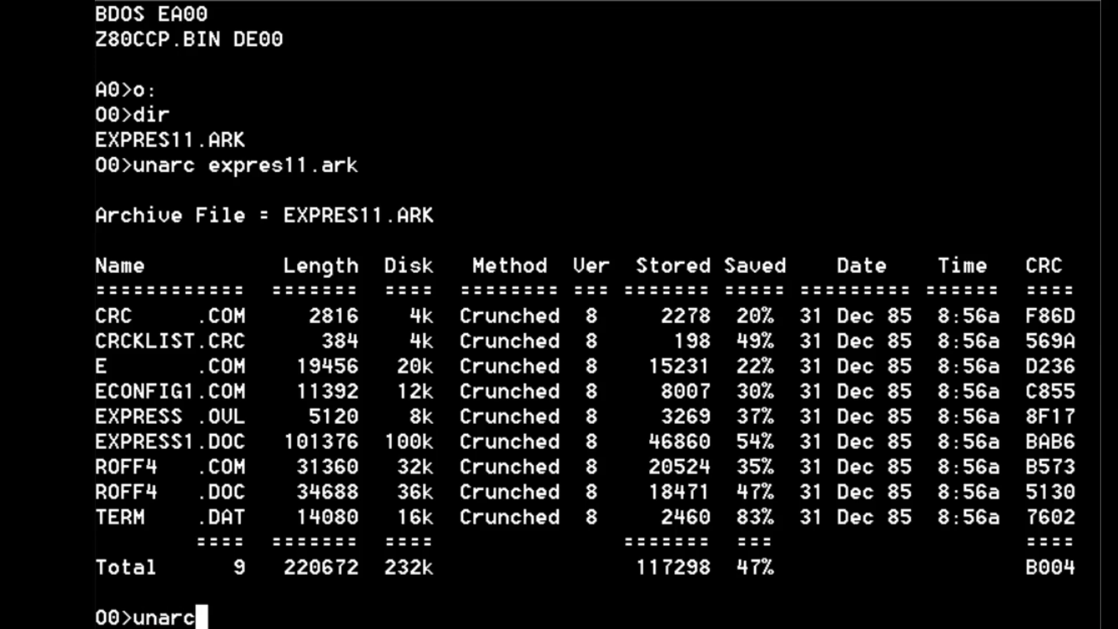
text(expre)
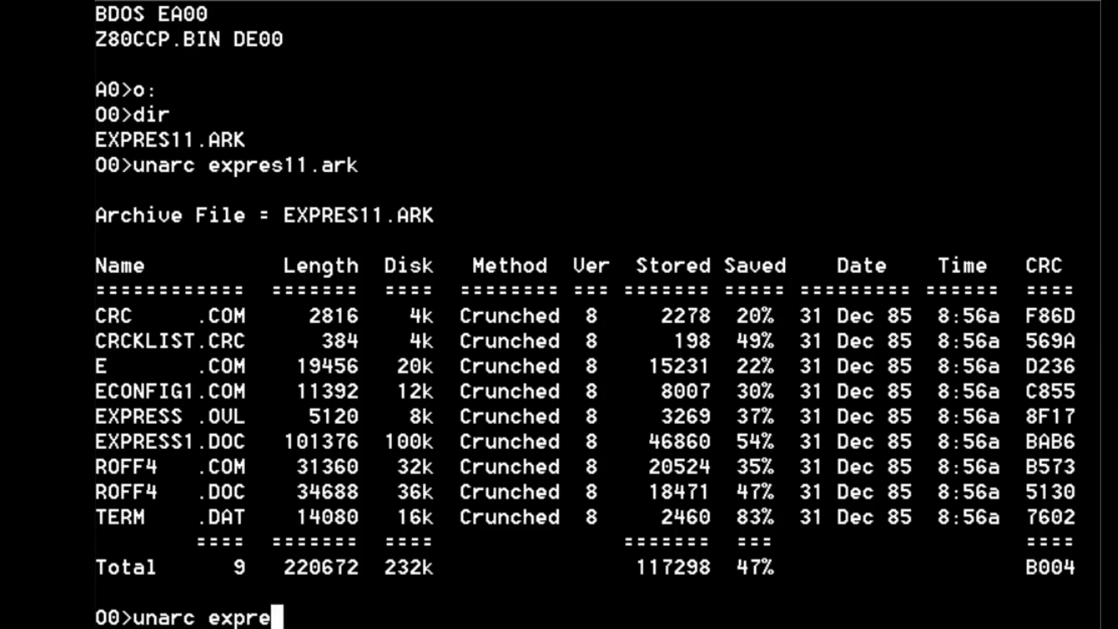
text(11.ar)
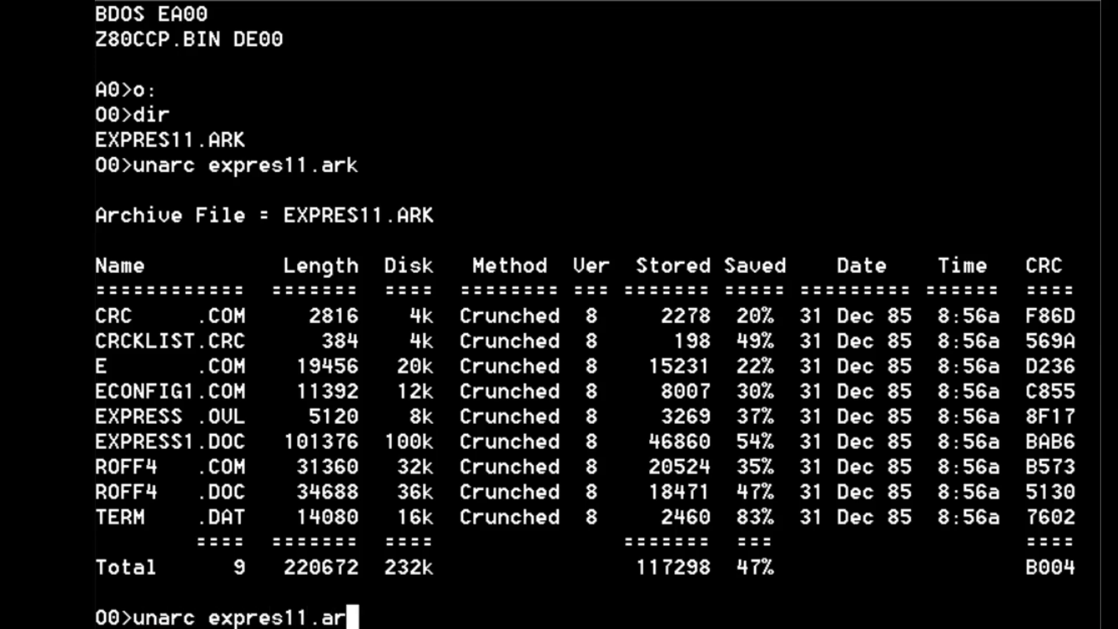
text(o:)
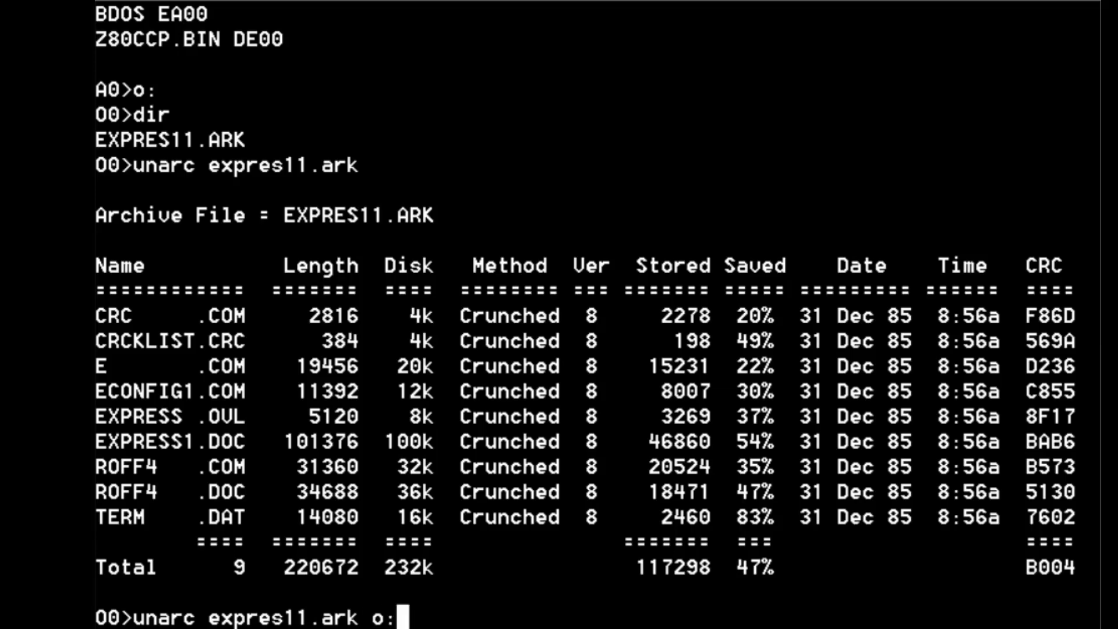
Run the extraction and follow all nine EXPRES11.ARK files unpacking onto drive O
key(Return)
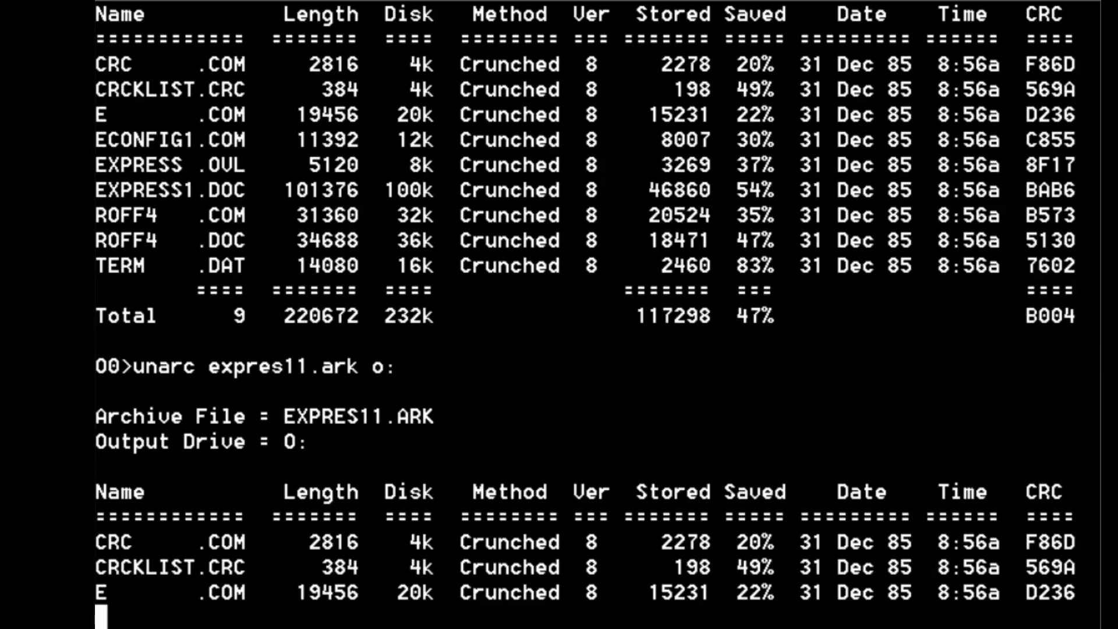
scroll(down, 3)
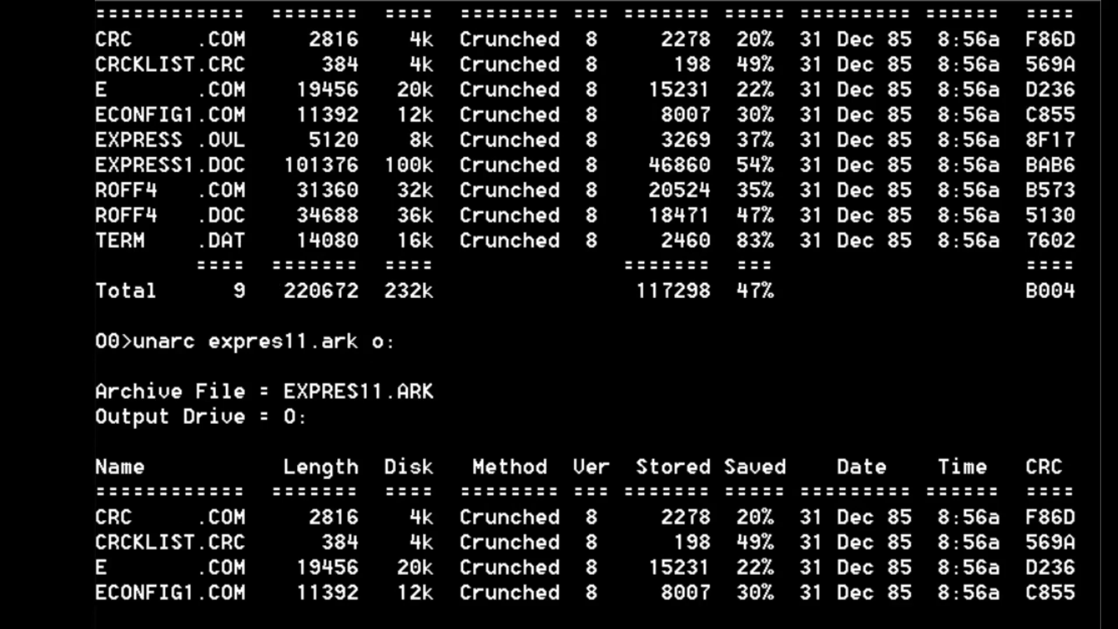
scroll(down, 3)
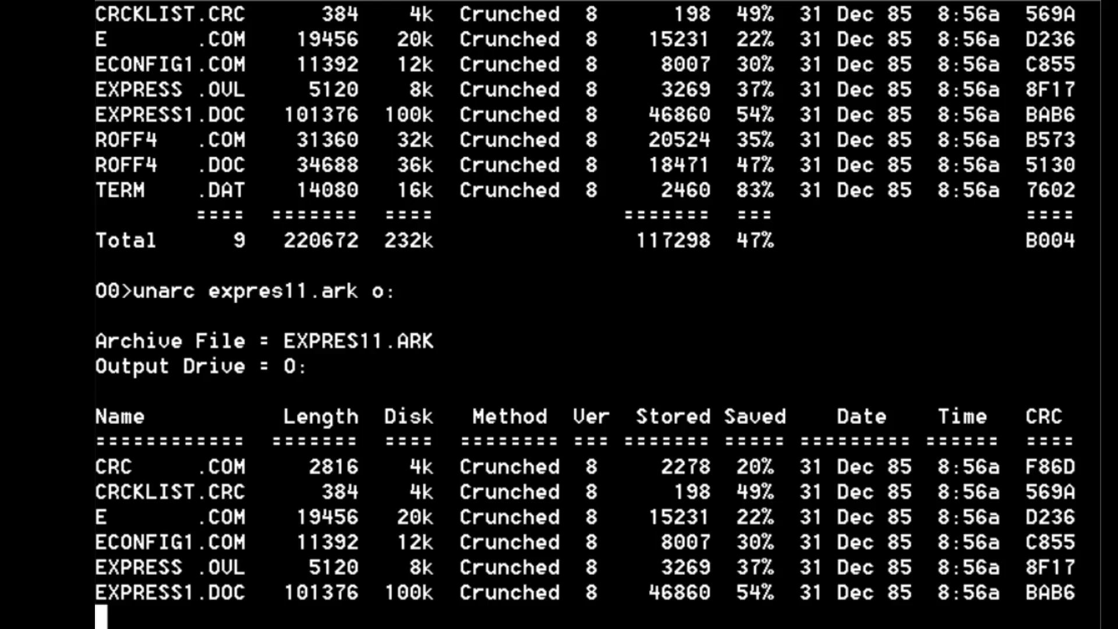
scroll(down, 3)
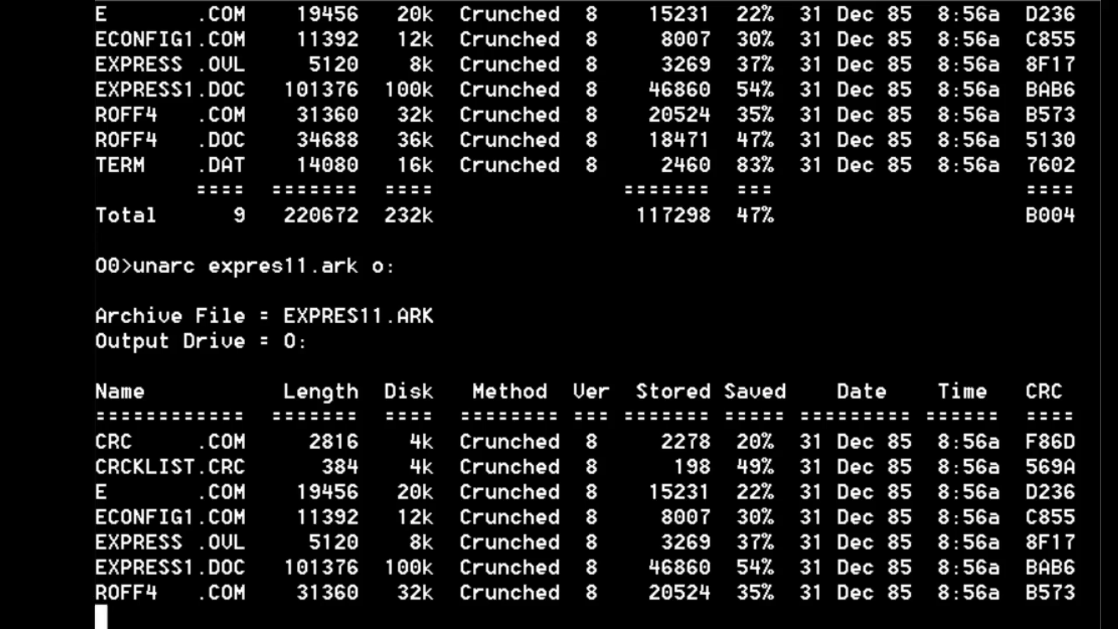
scroll(down, 3)
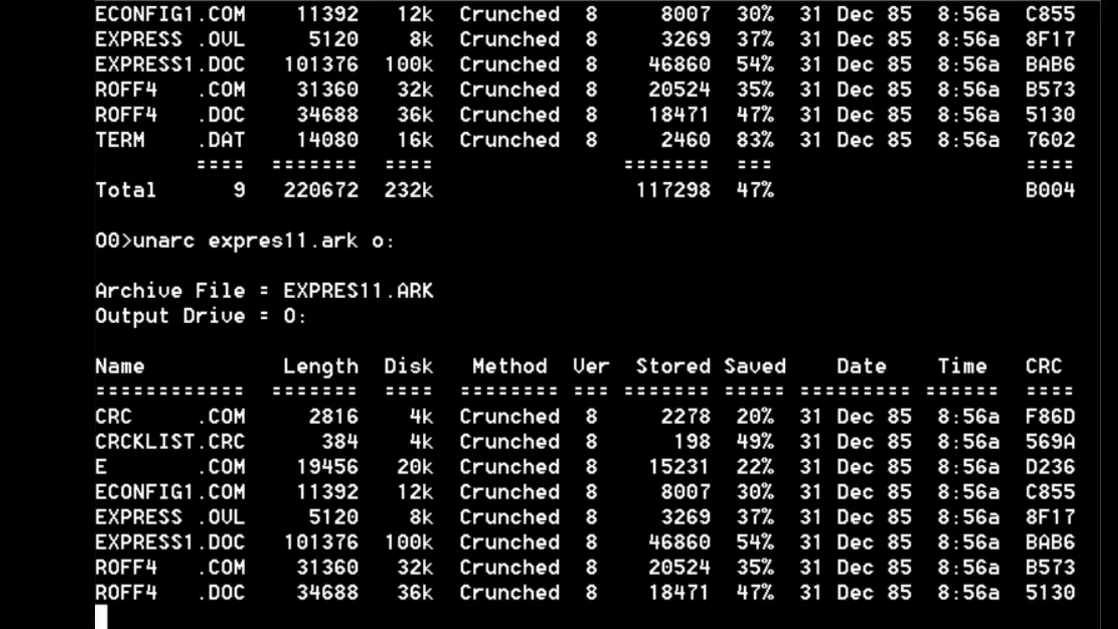
scroll(down, 3)
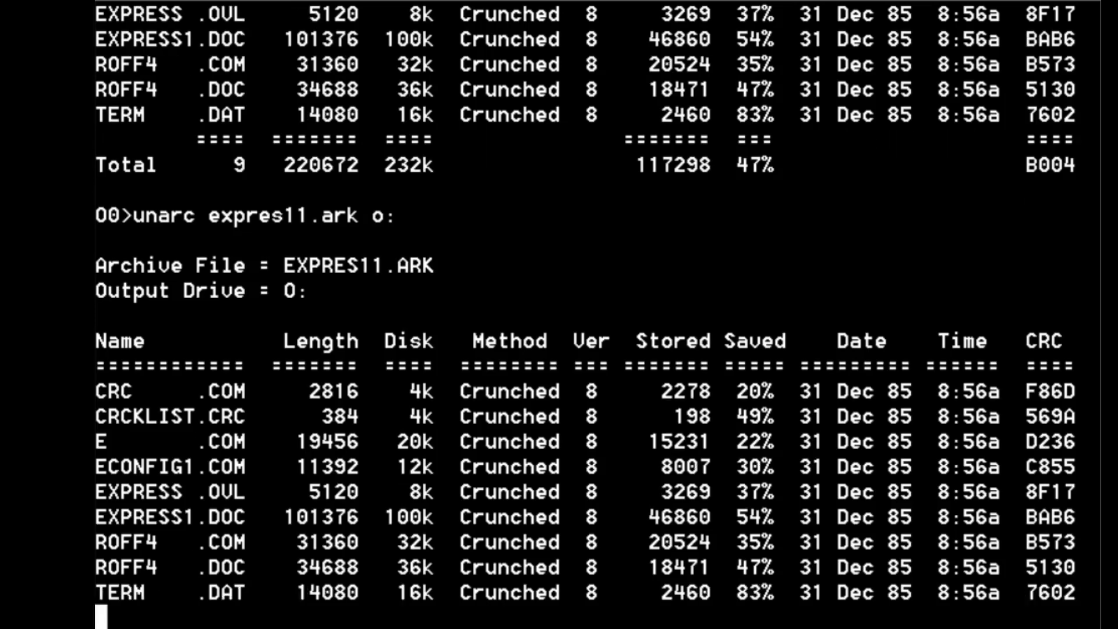
scroll(down, 3)
text(e)
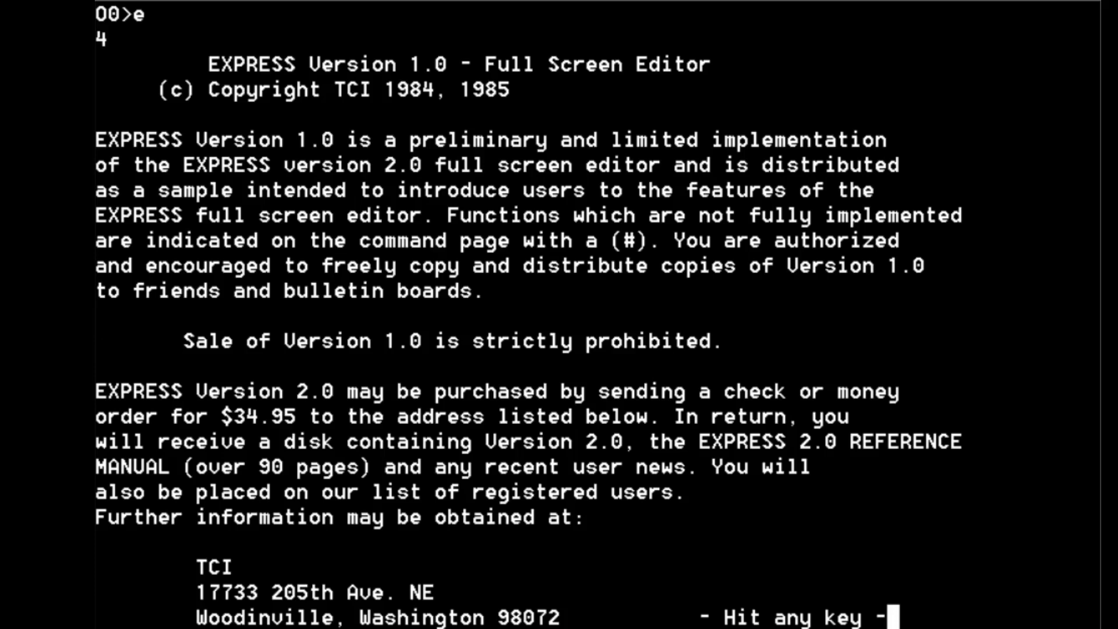
Dismiss the EXPRESS 1.0 introduction screen with a keypress
key(space)
text(dir)
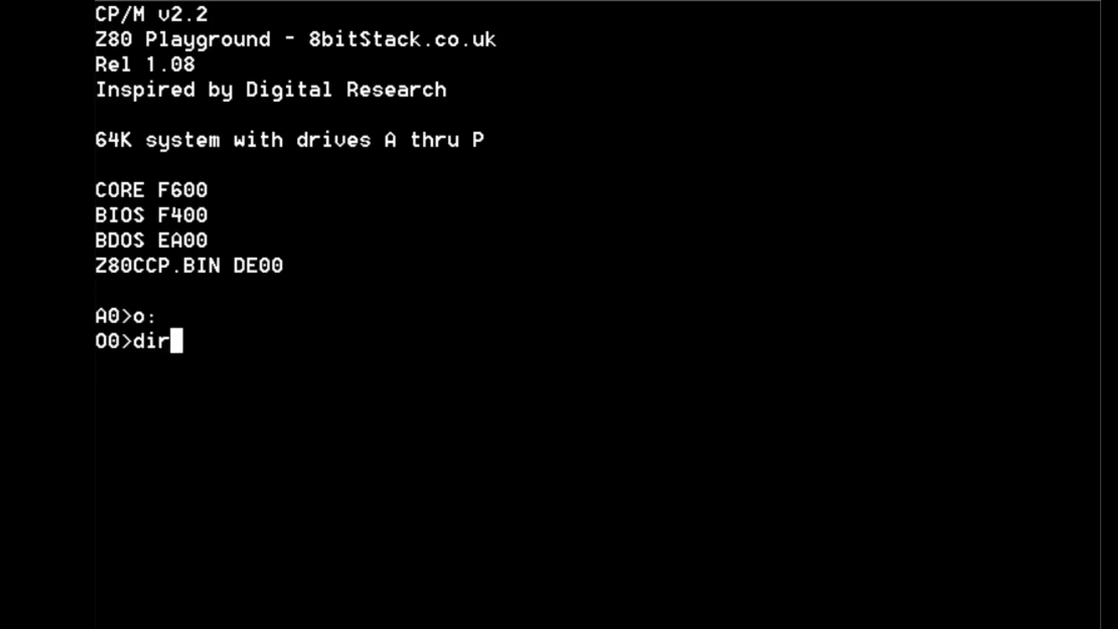
List drive O's files and launch the econfig1 configuration program
key(Return)
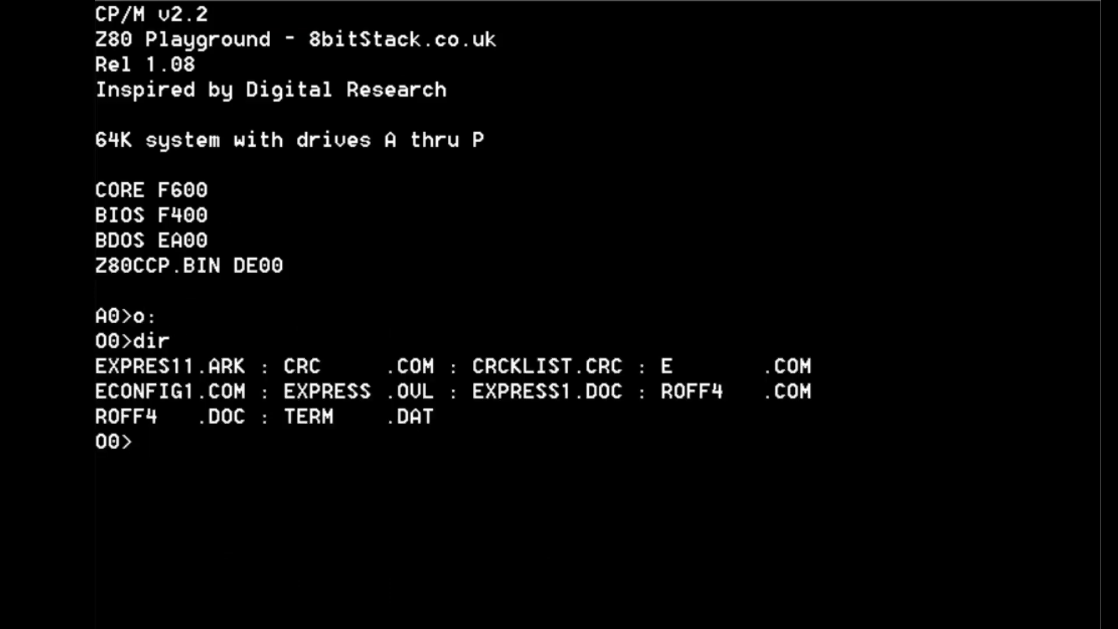
text(econf)
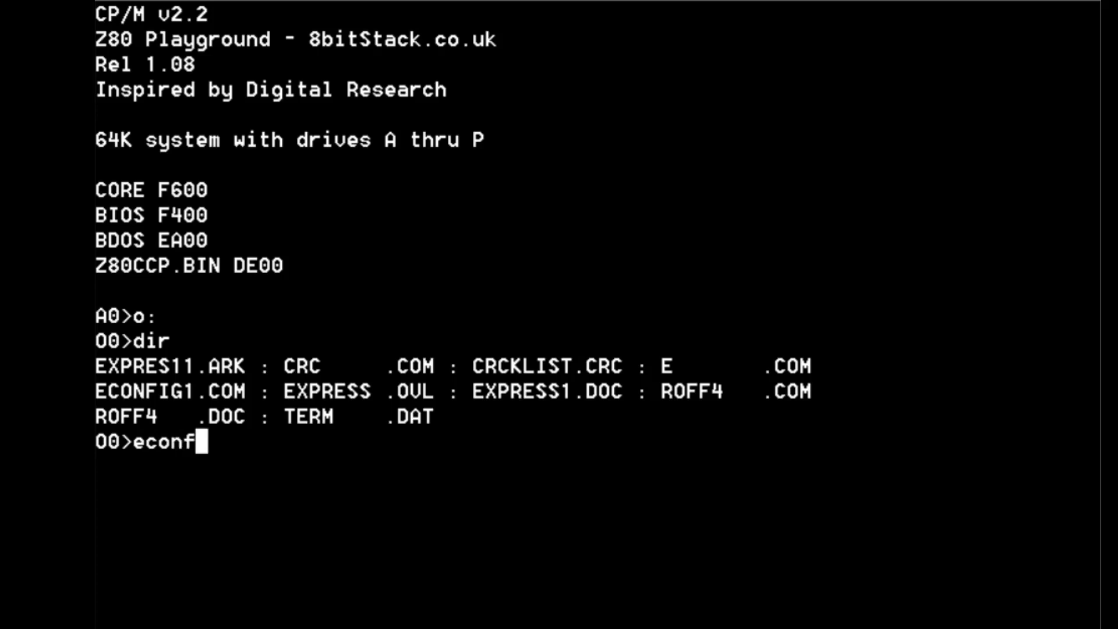
key(Return)
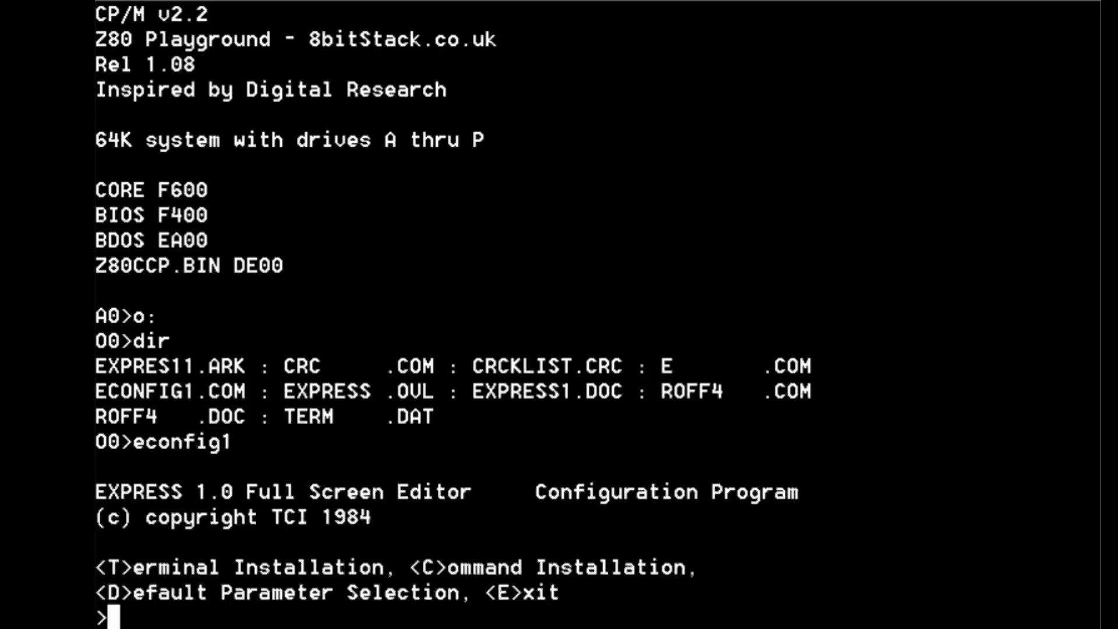
Install terminal type 7, ANSI, without modifications and return to the main menu
text(t)
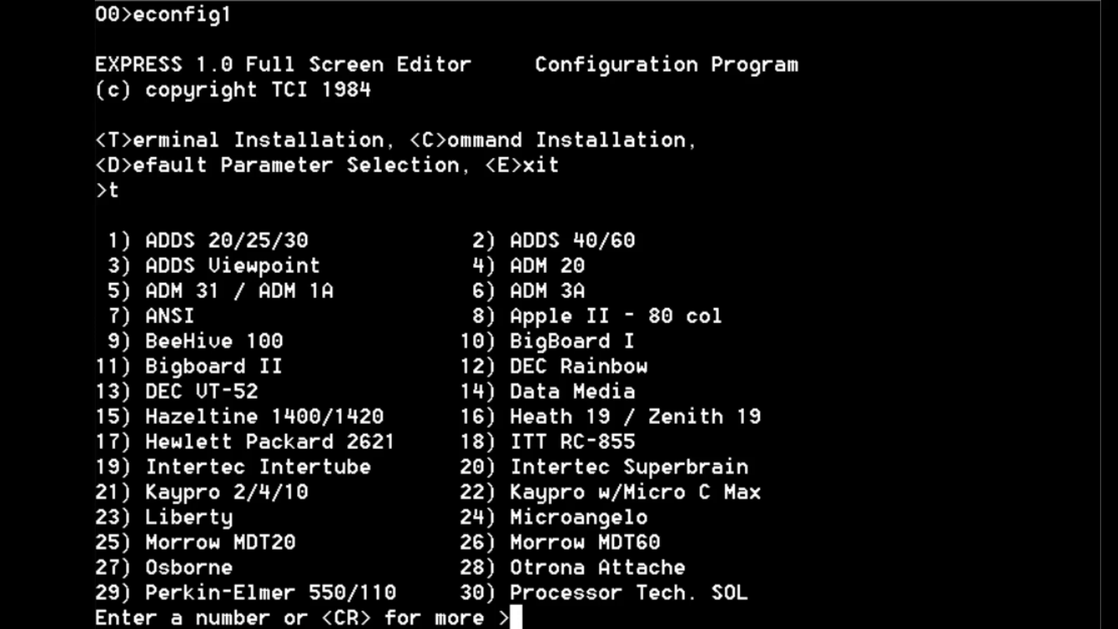
text(7)
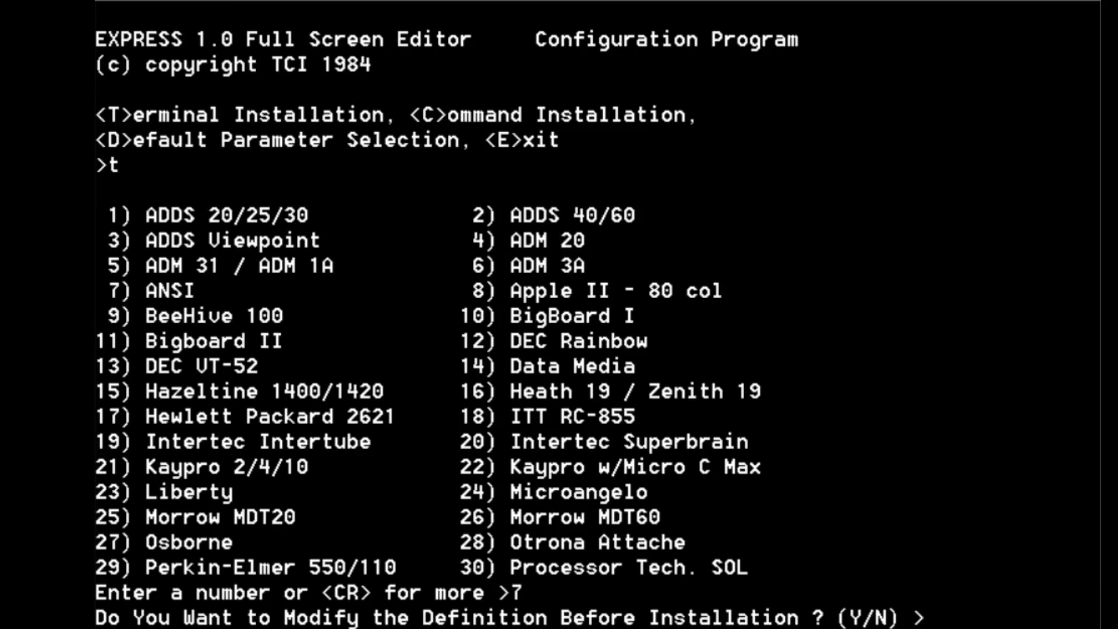
text(n)
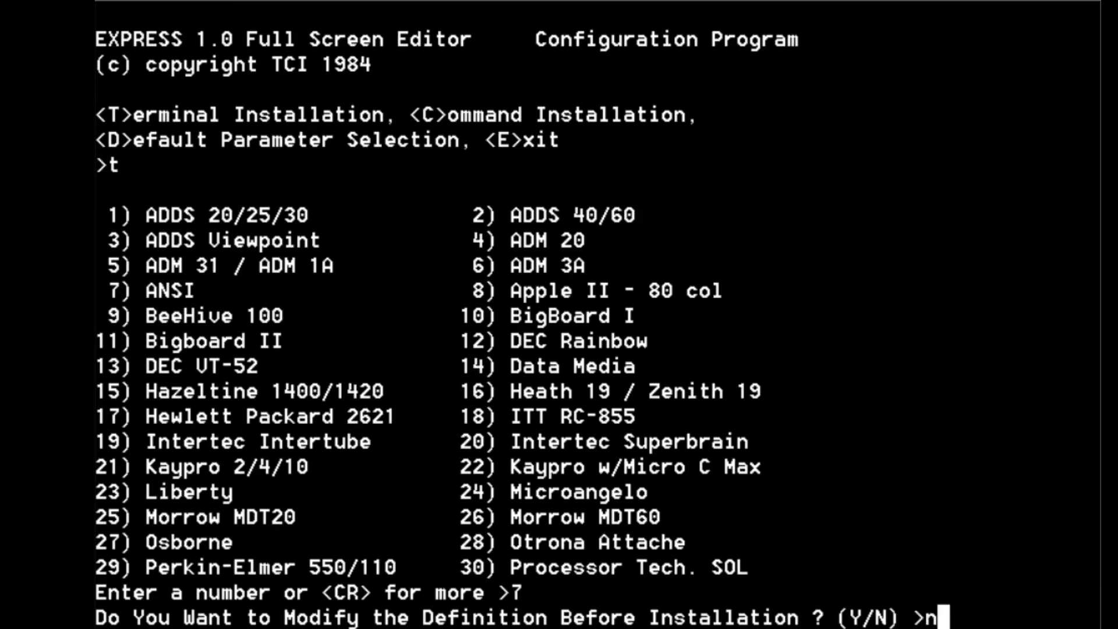
key(Return)
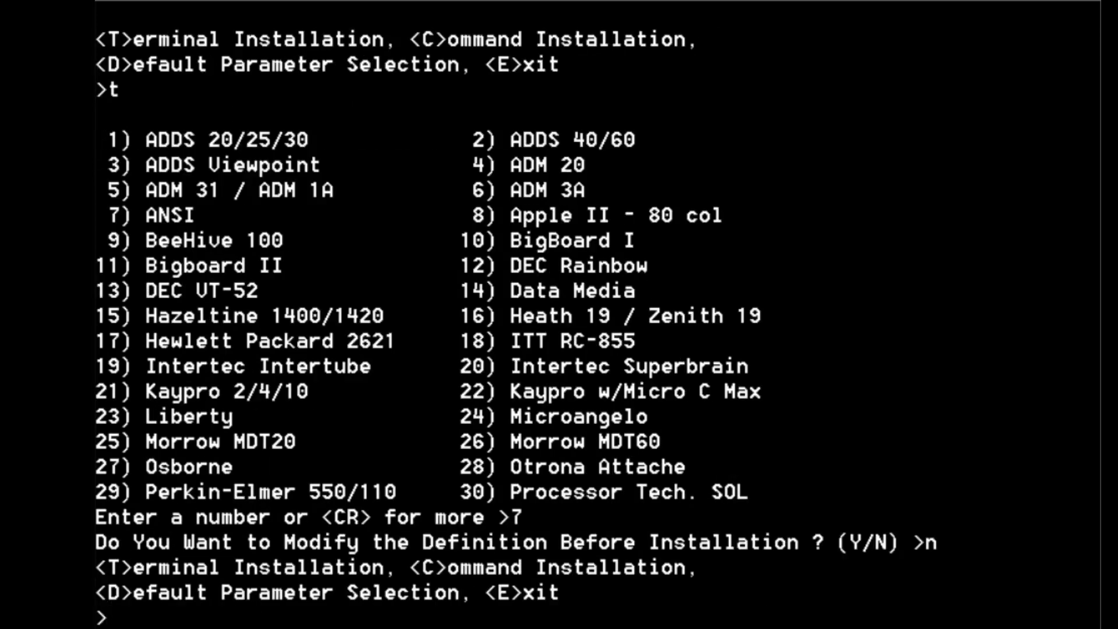
Start EXPRESS with E and open the new file NEW.TXT for editing
text(e)
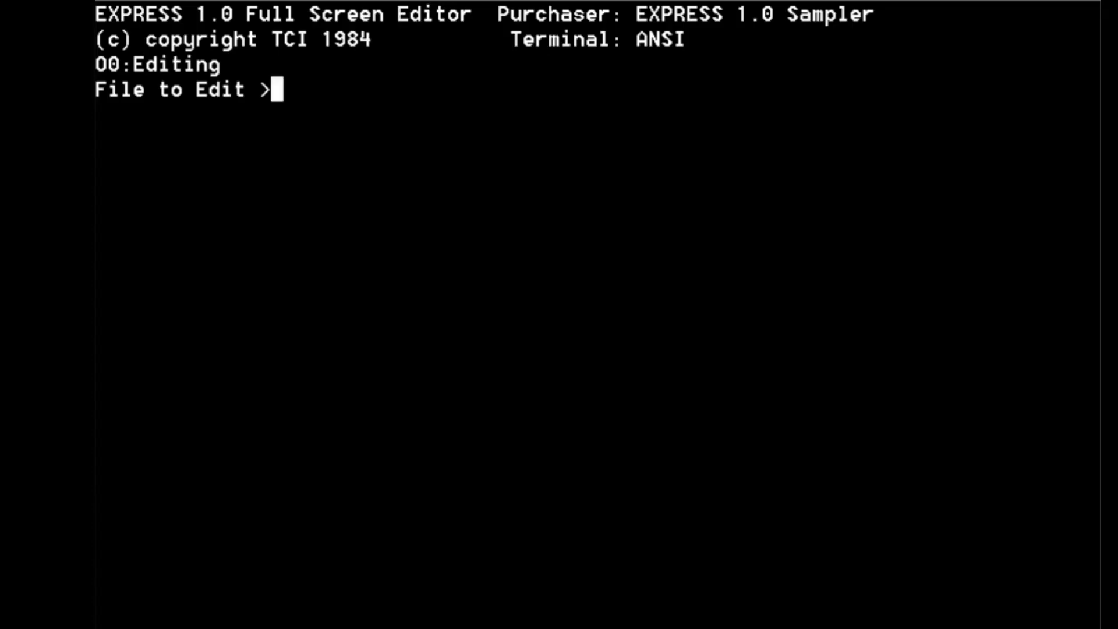
text(new.t)
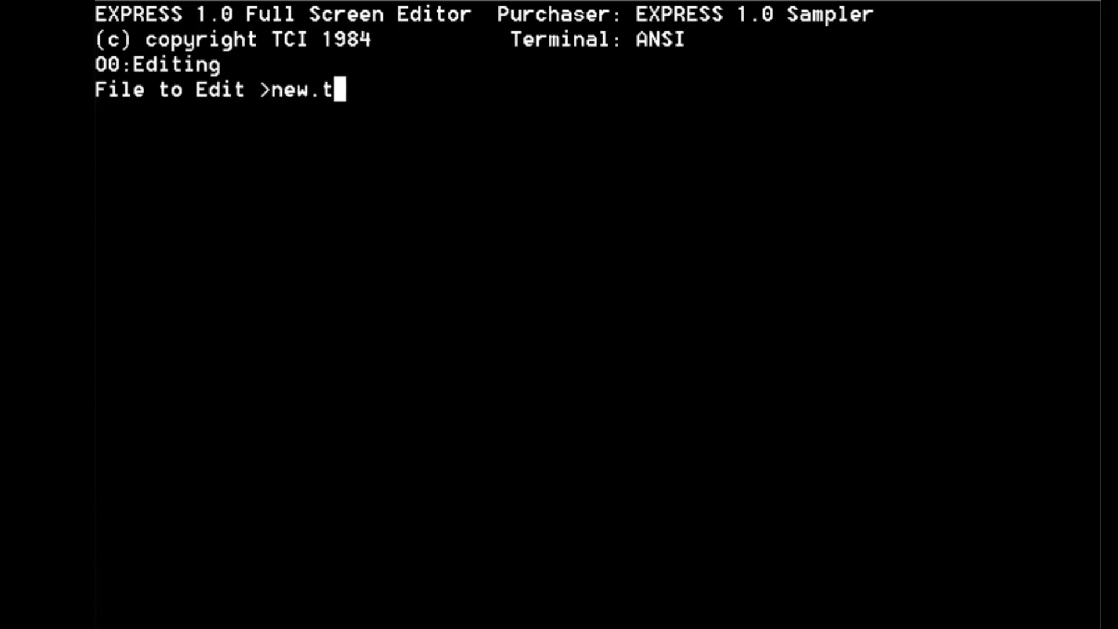
key(Return)
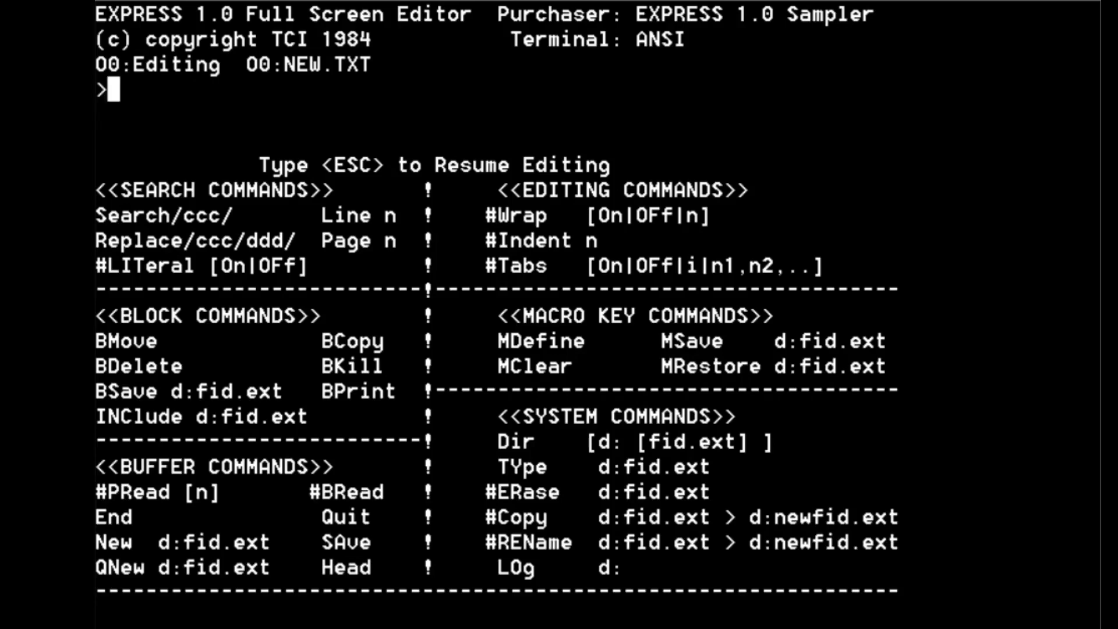
key(Escape)
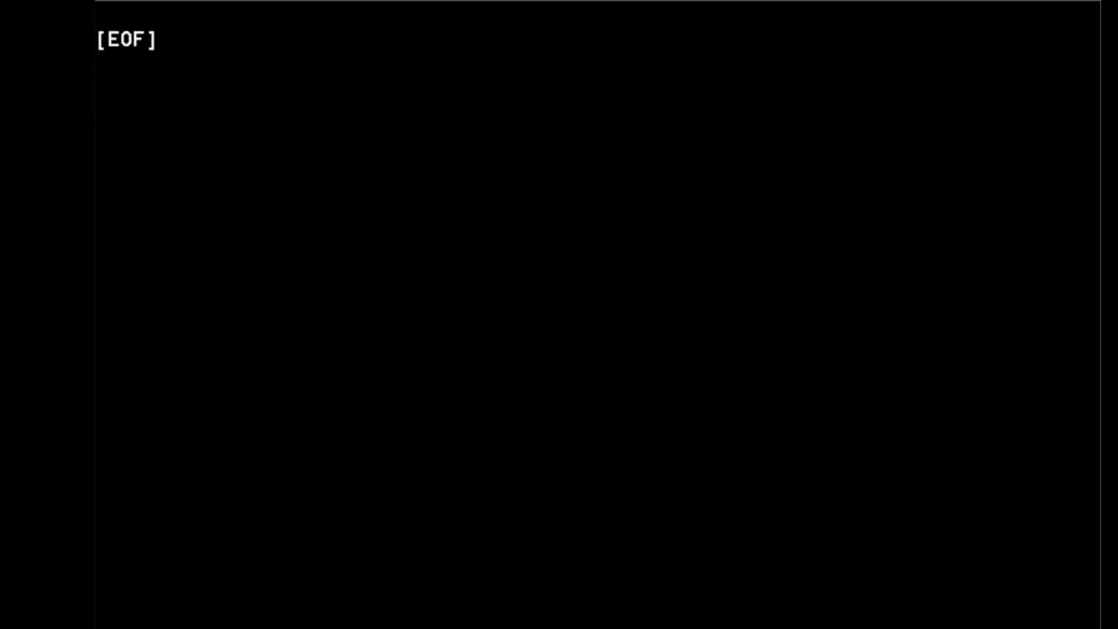
Write the lines 'hello' and 'Testing the delete key' into NEW.TXT
text(hello)
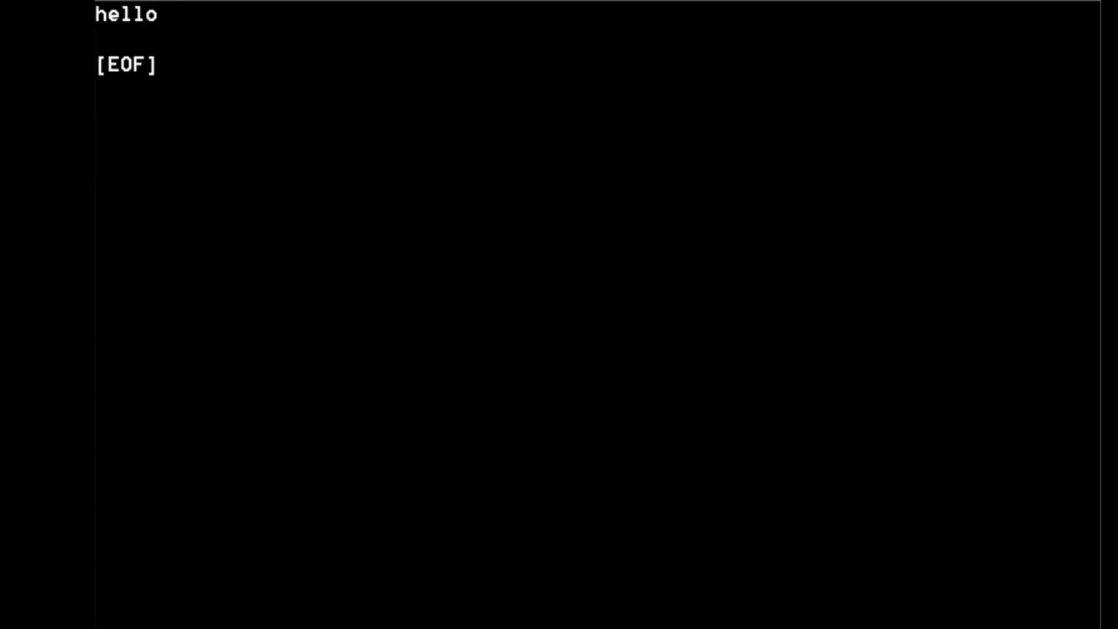
text(Testing the fgh)
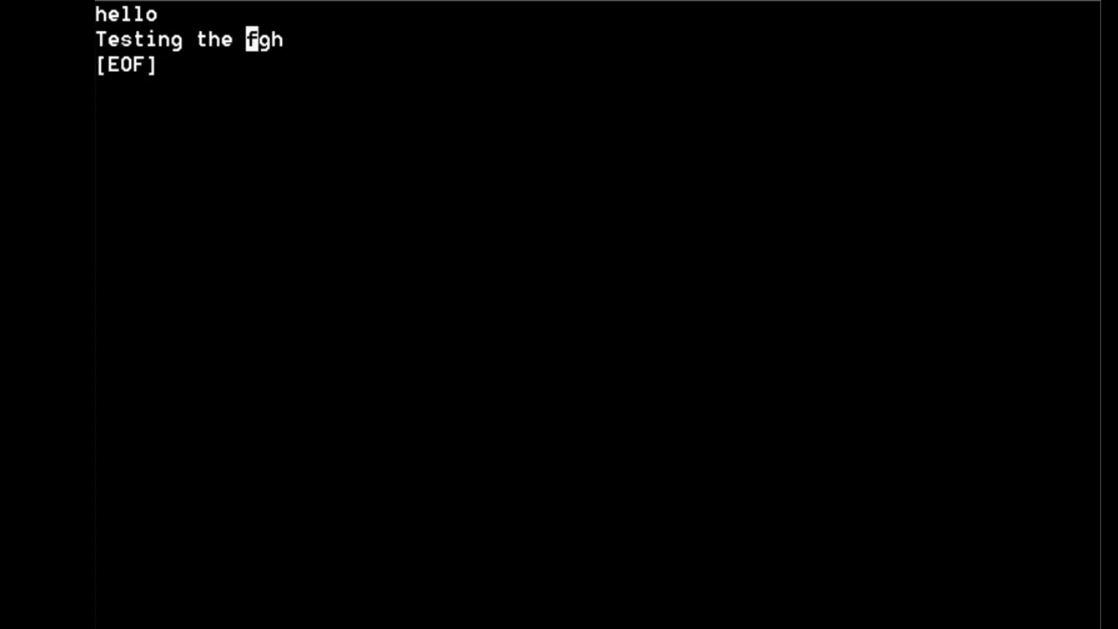
text(delete)
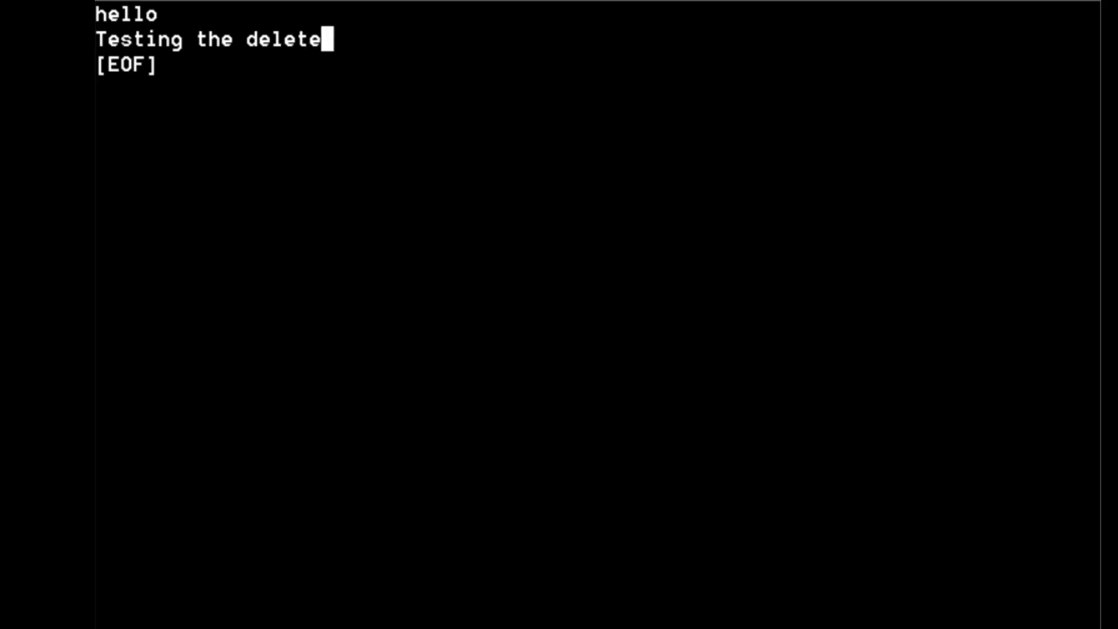
text(key)
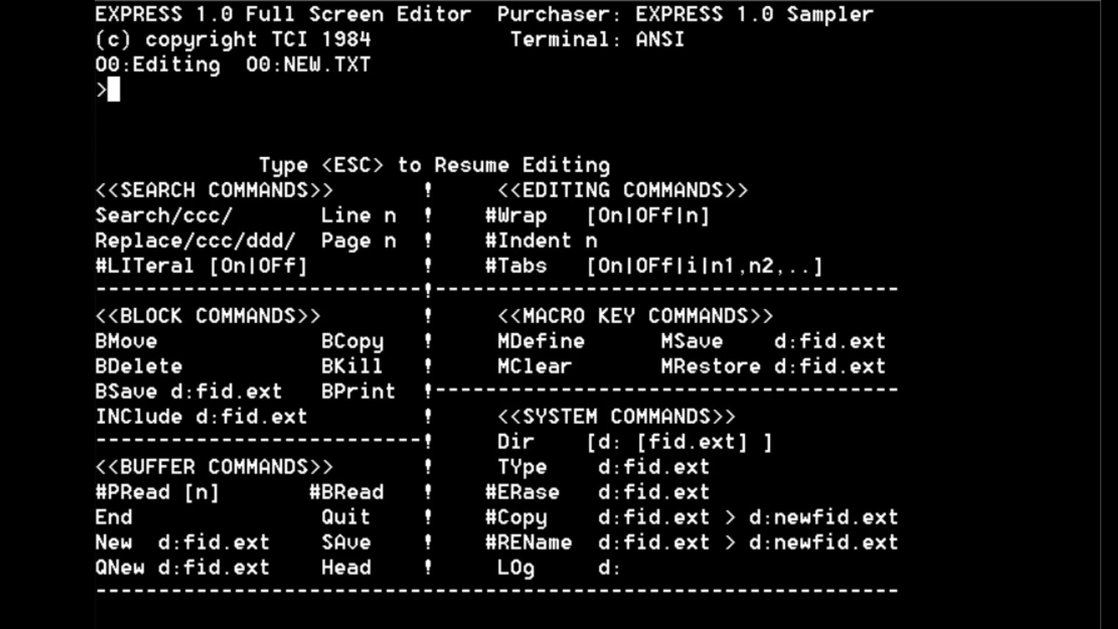
Remove the stray command letter 'a' and quit EXPRESS with Q
text(a)
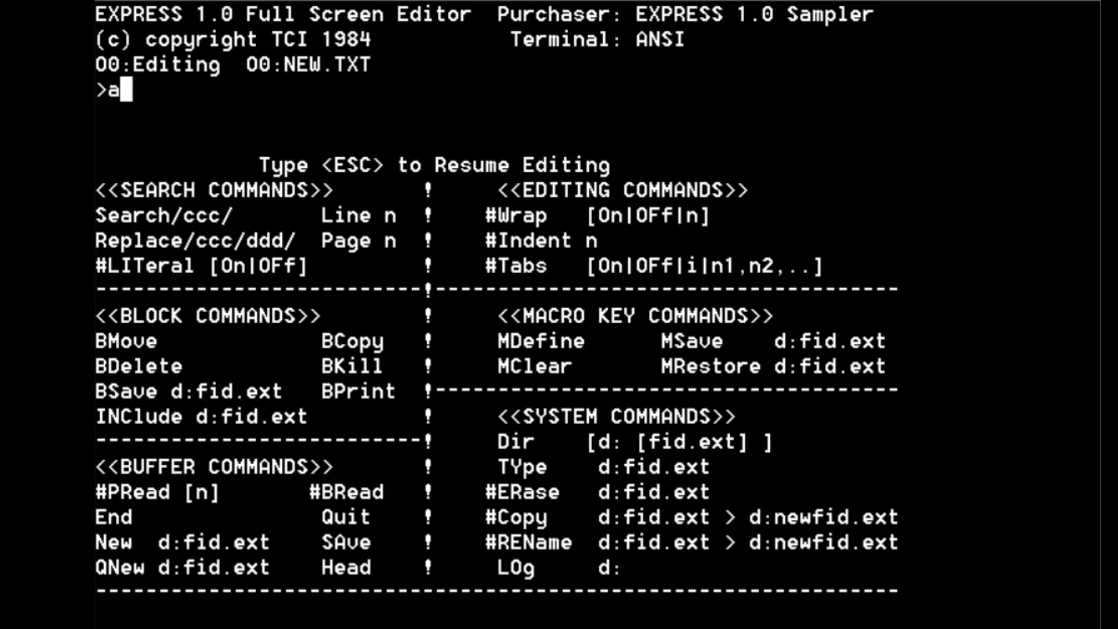
key(Return)
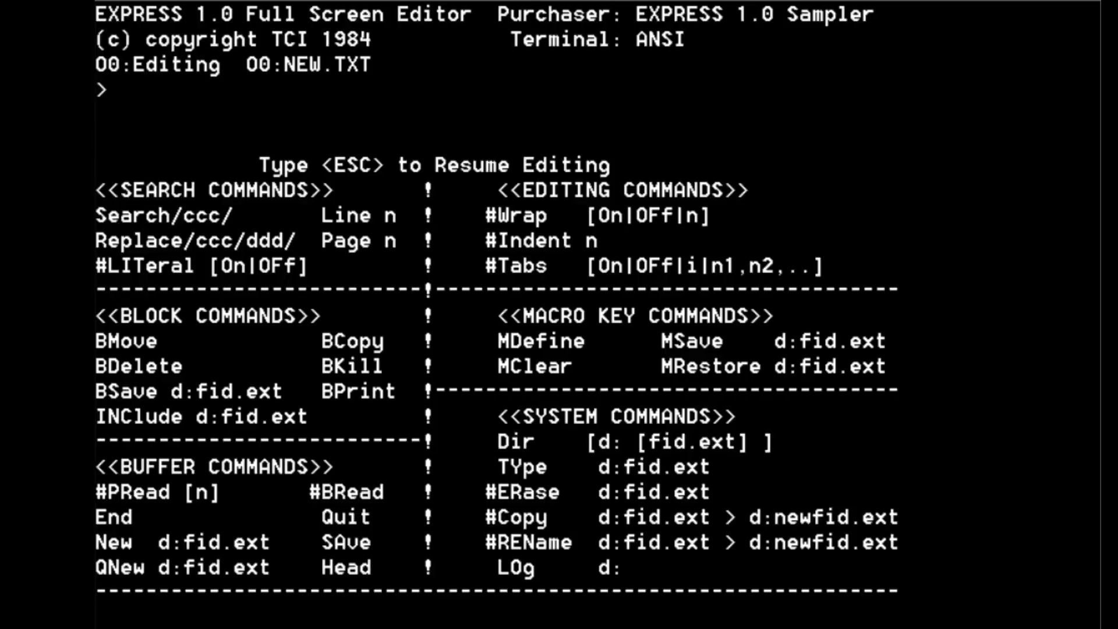
text(q)
text(dir)
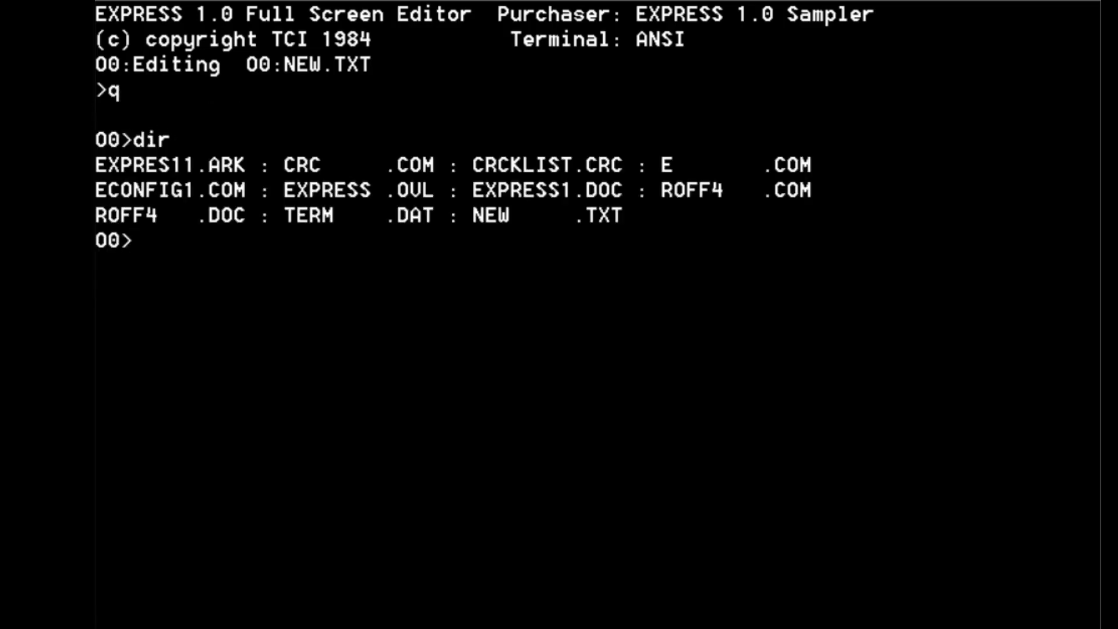
Run type new.txt to print the saved file's contents
text(type new.t)
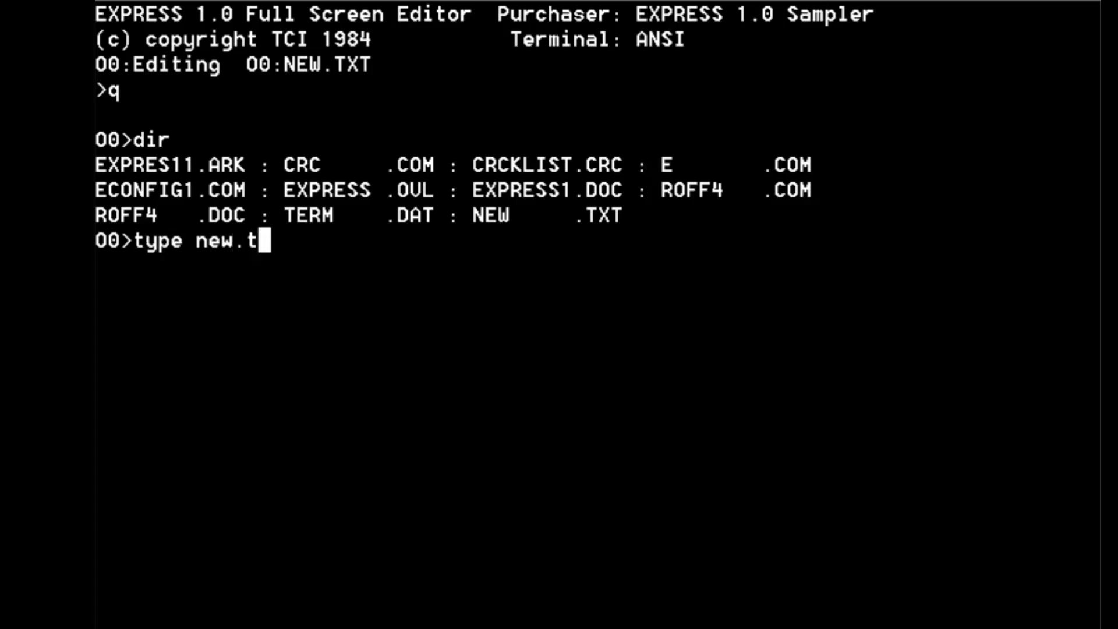
text(xt)
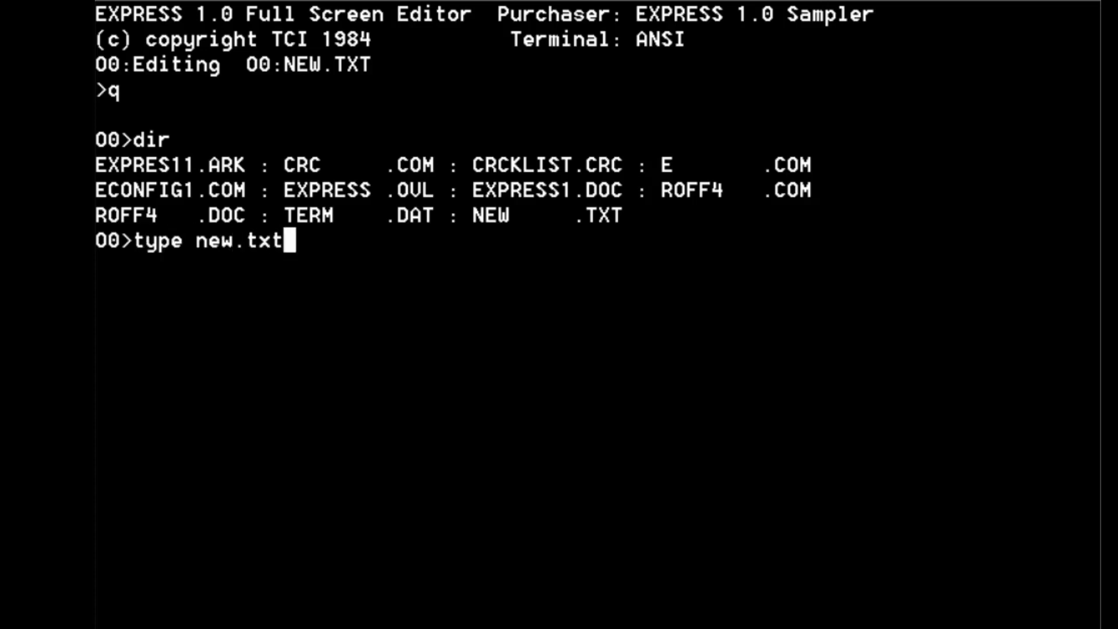
key(Return)
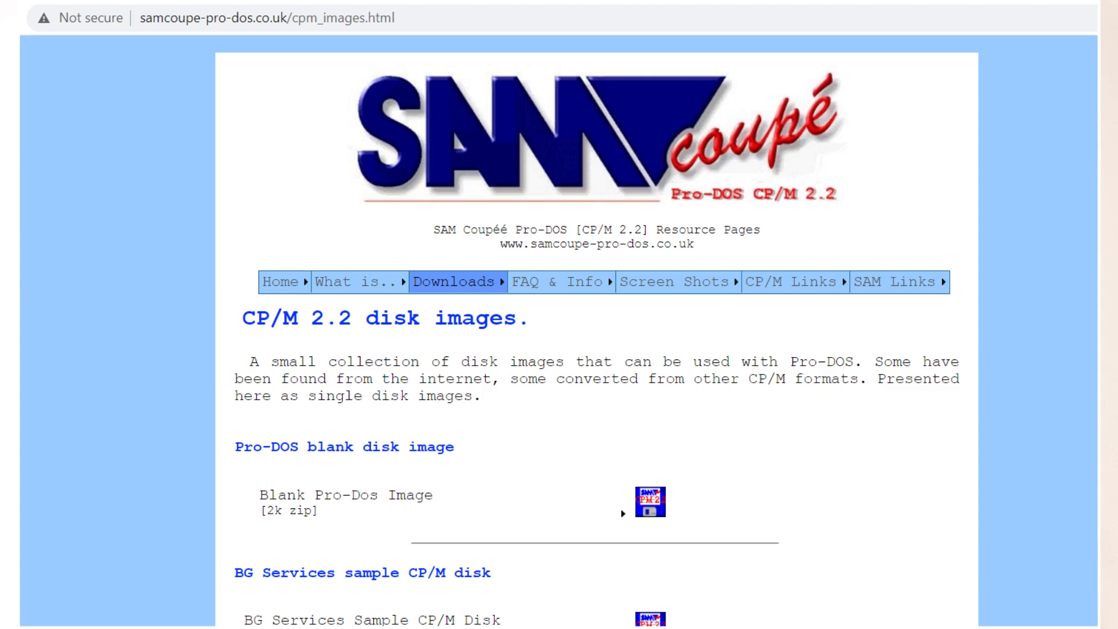
Scroll the cpm_images.html page down to the Infocom Games downloads
scroll(down, 3)
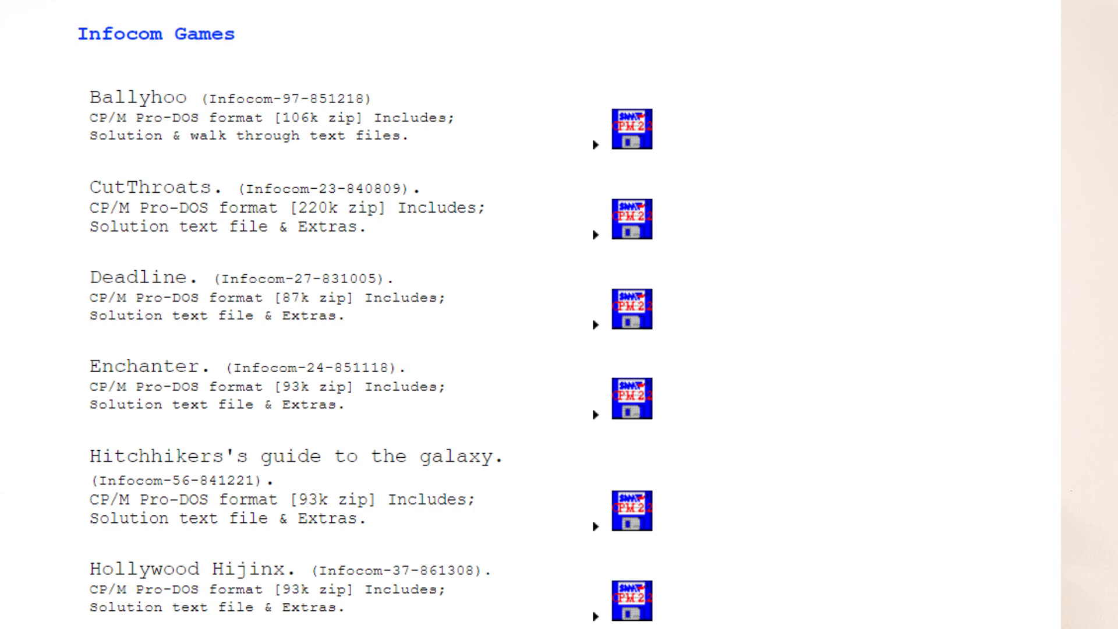
scroll(down, 3)
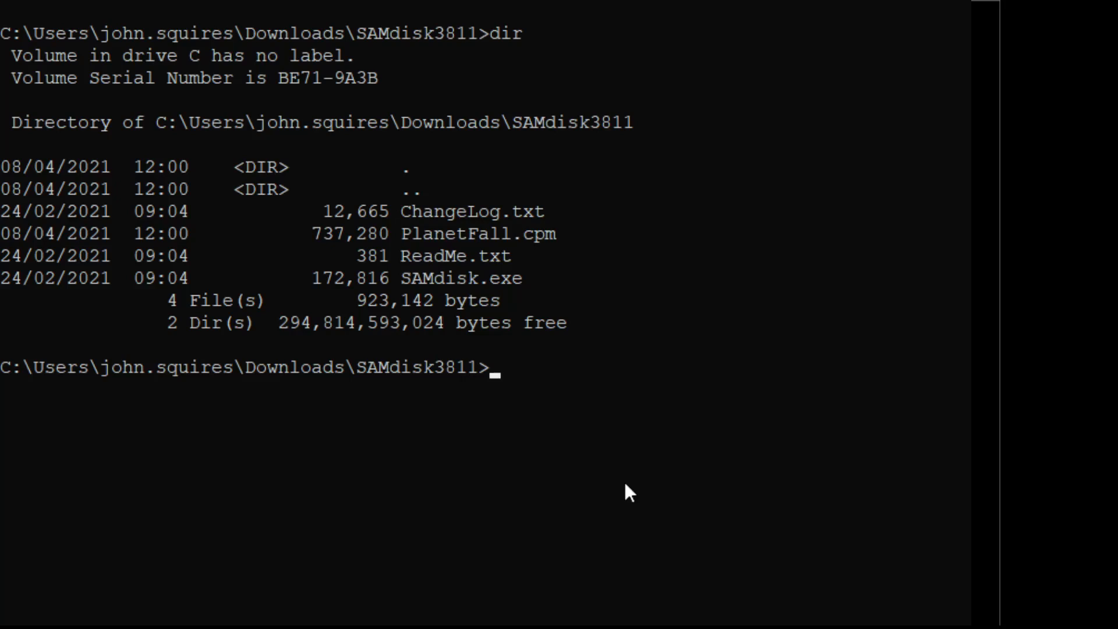
Run samdisk PlanetFall.cpm pf.dsk to create pf.dsk and list the folder to confirm it
text(samdisk)
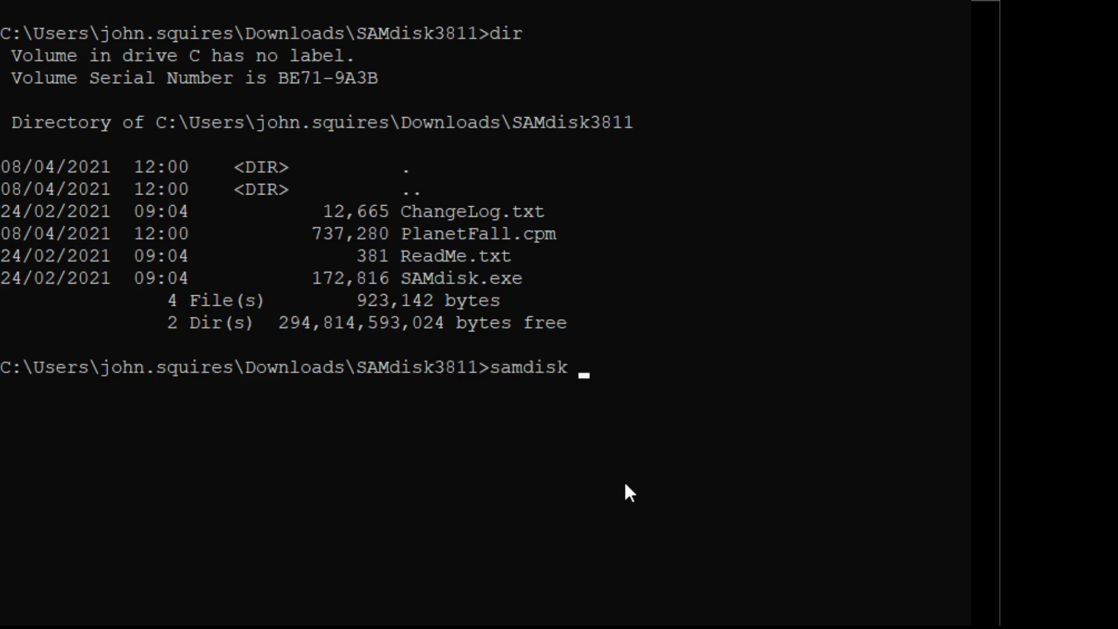
text(plan)
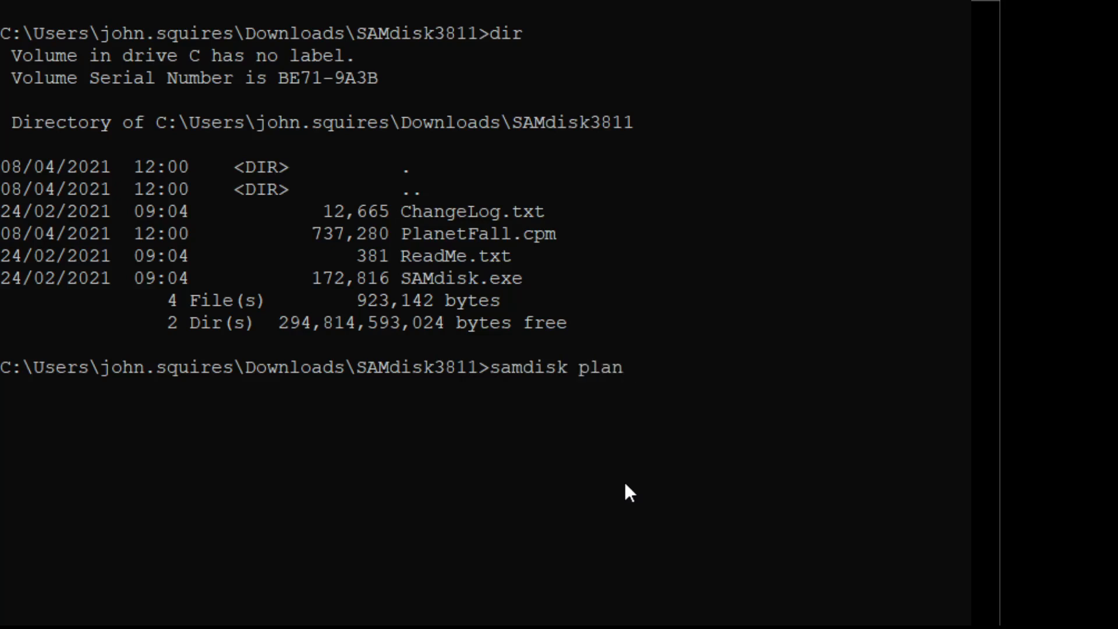
text(PlanetFall.cpm)
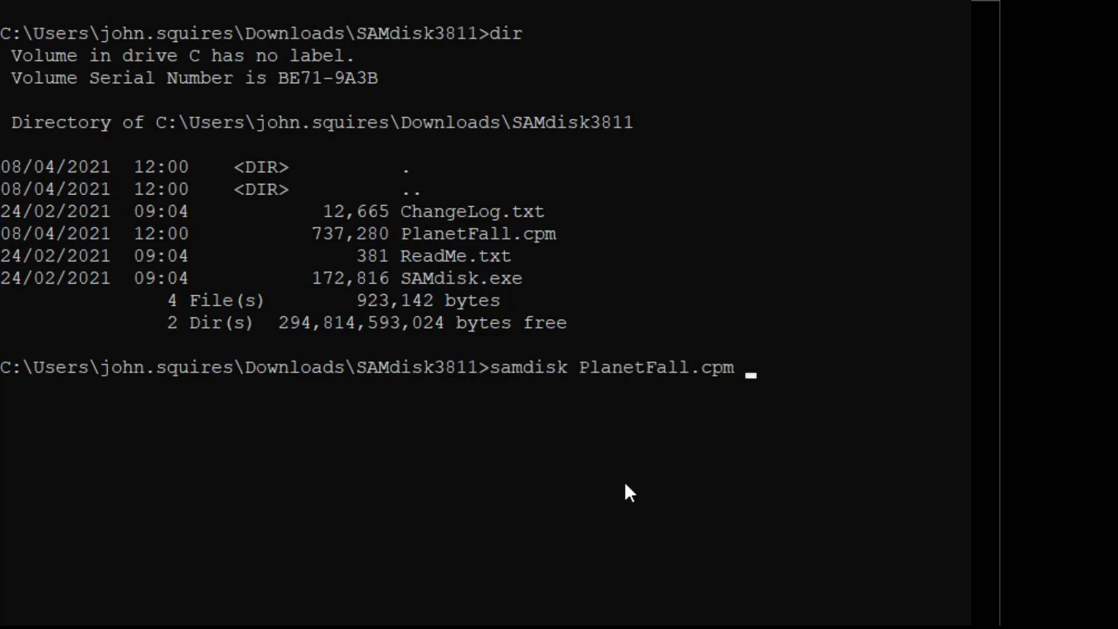
text(pl)
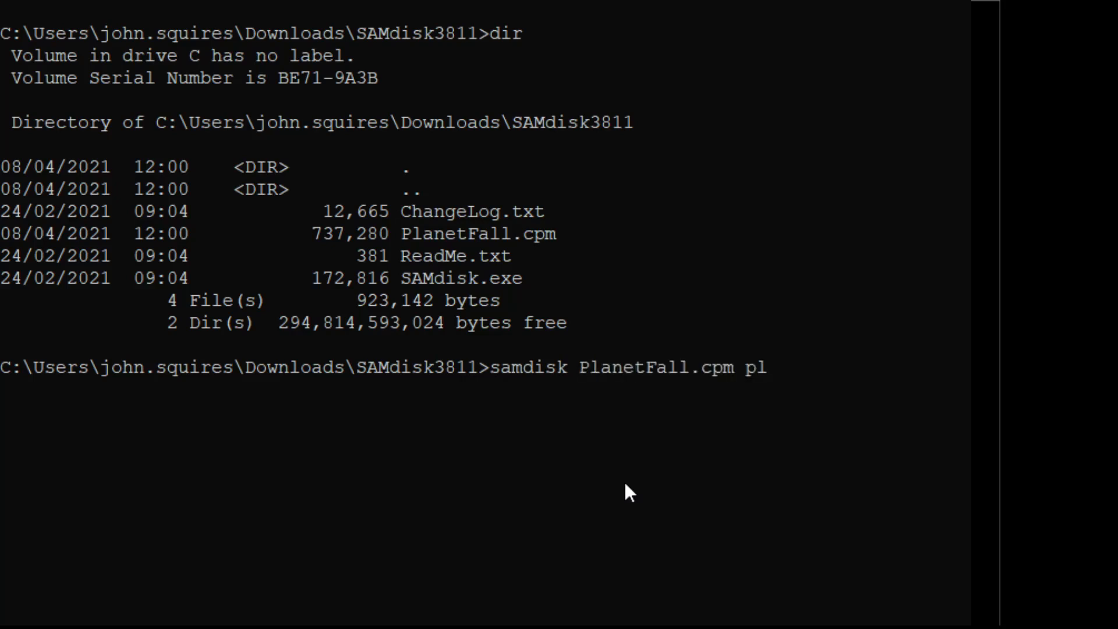
text(f.ds)
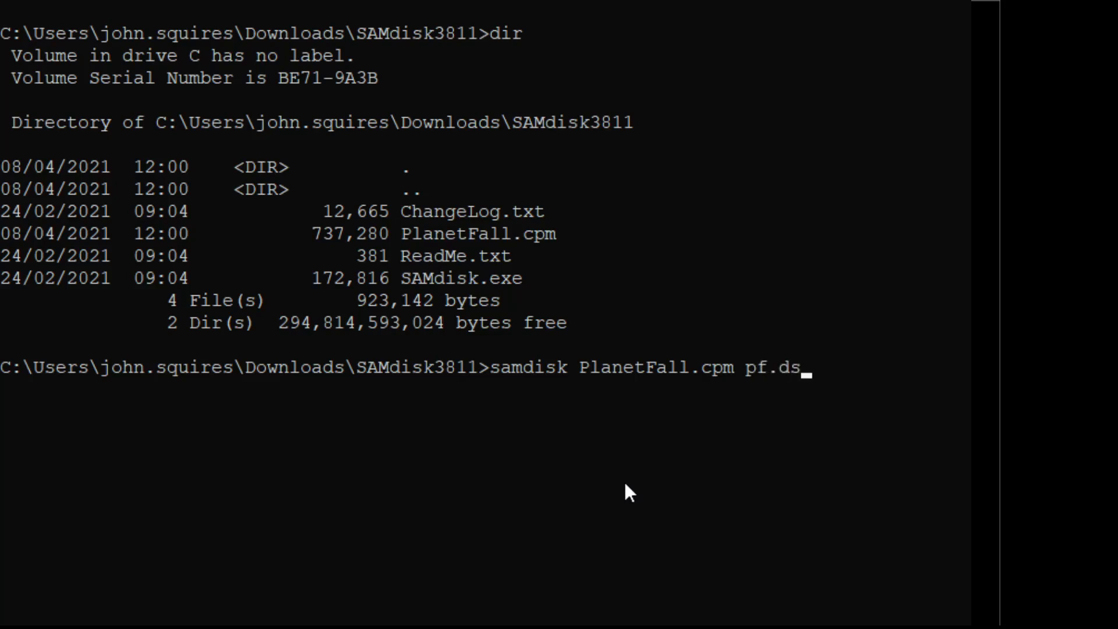
key(Return)
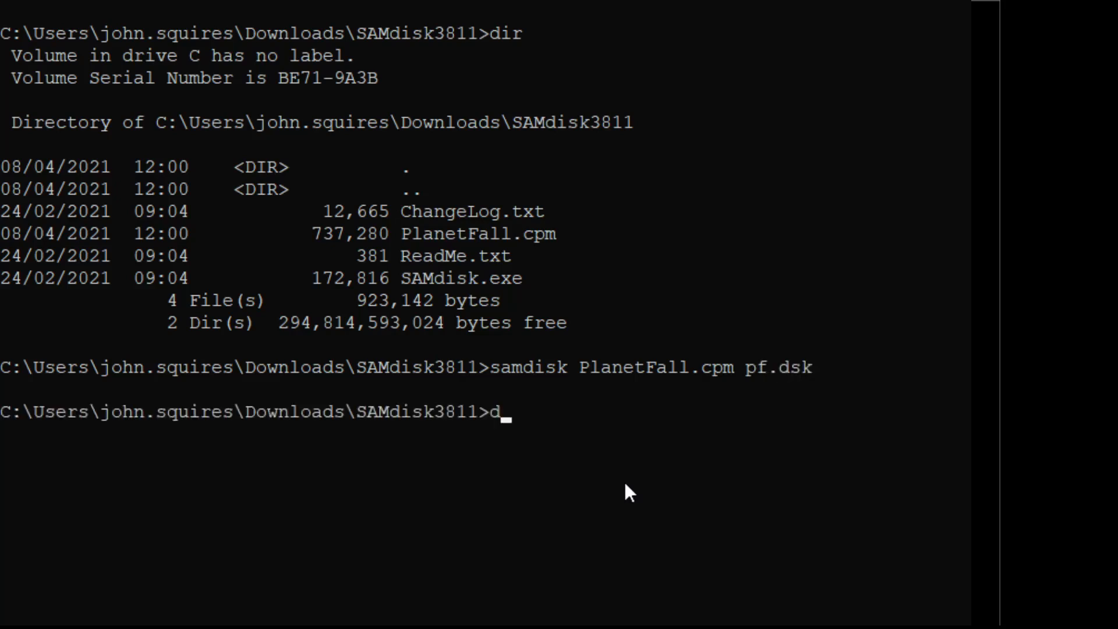
key(Return)
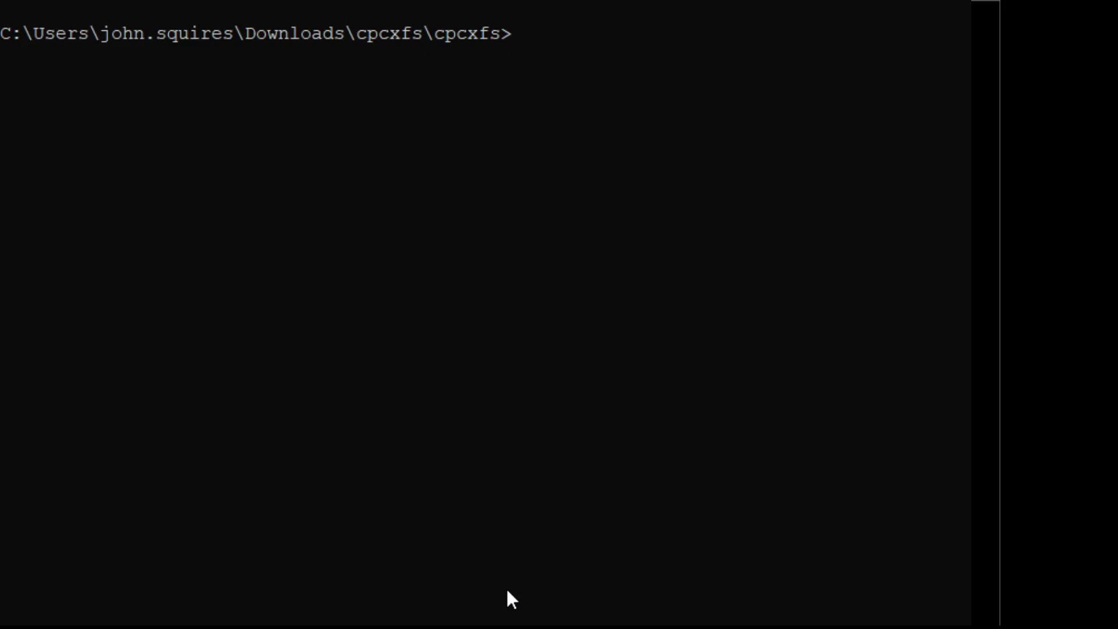
View the cpcfs.cfg config file and start the cpcxfsw.exe tool from the cpcxfs folder
text(cpcfs.cfg)
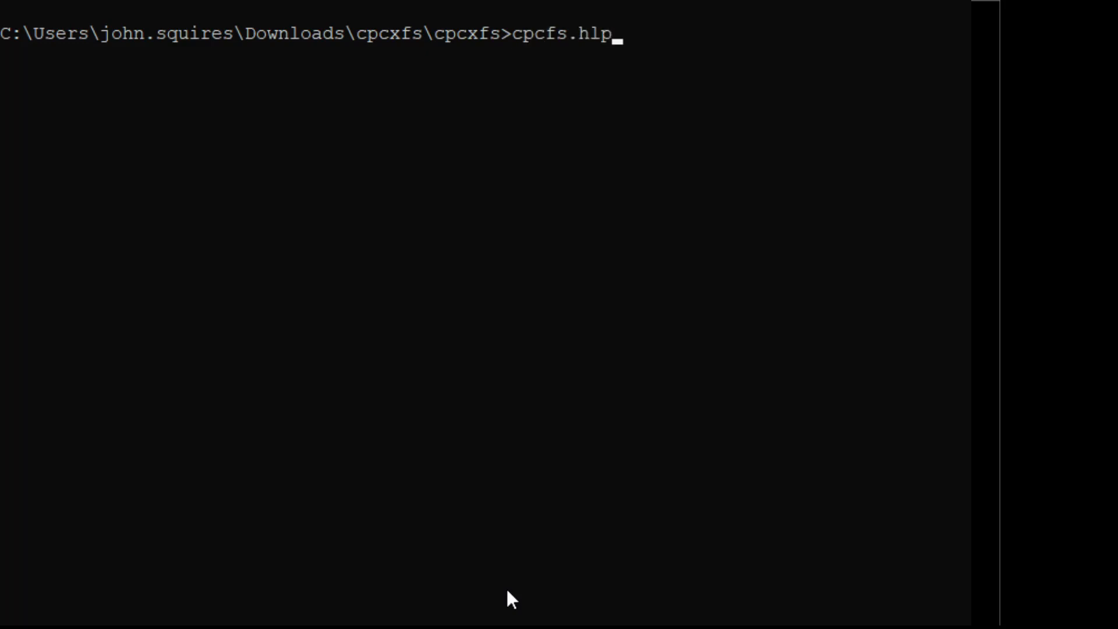
key(Return)
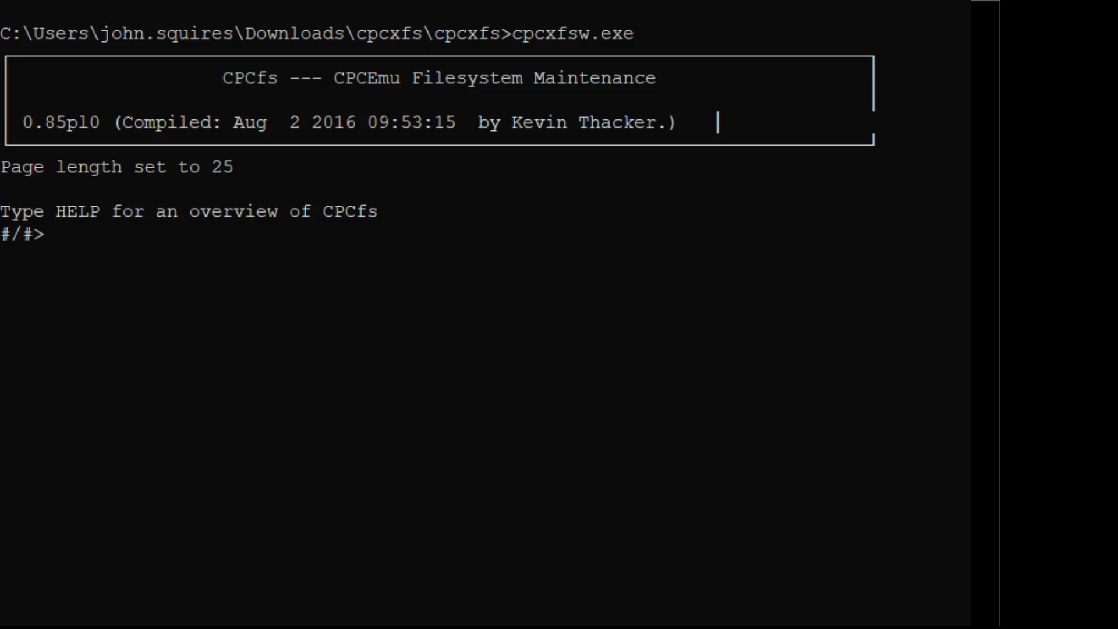
mouse_move(510, 597)
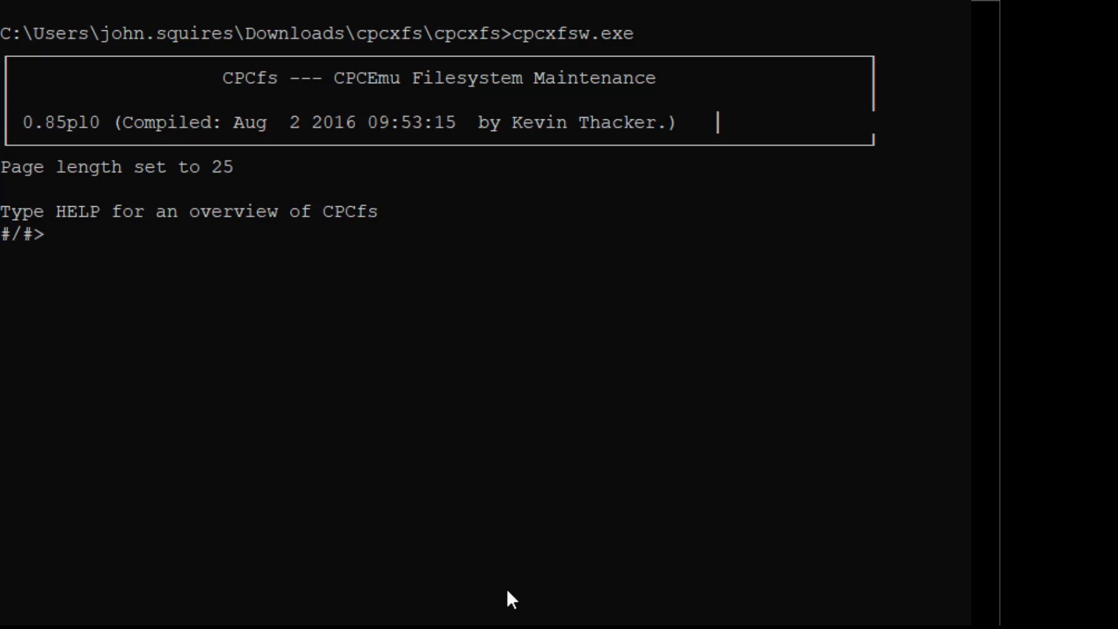
Run 'open -f PCW3 pf.dsk' so CPCfs opens the image and lists its six Planetfall files
text(open)
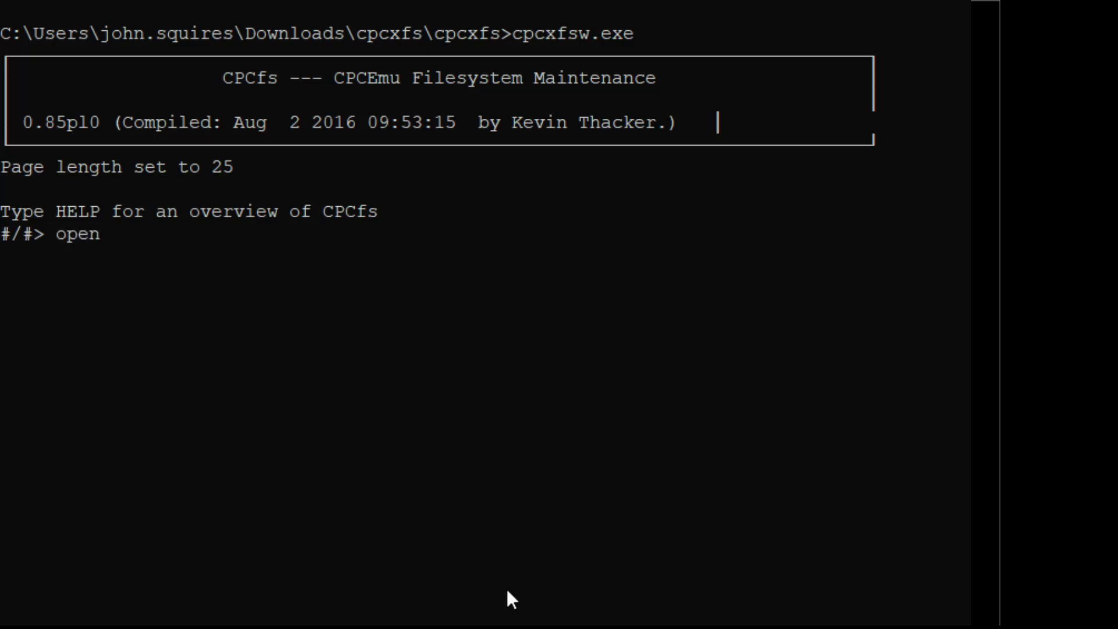
text(-f)
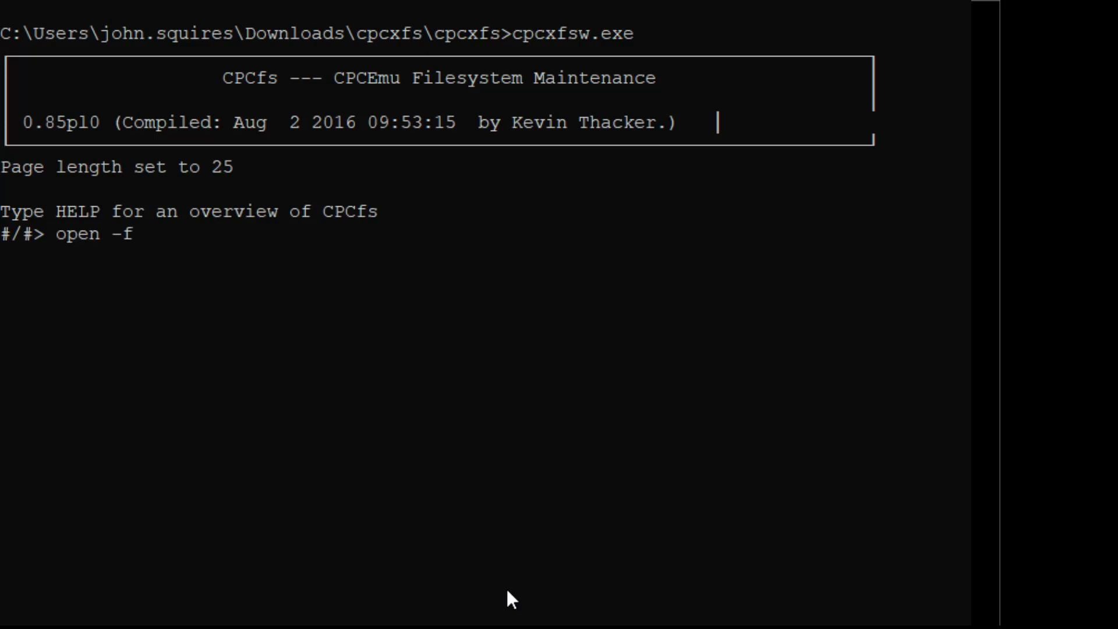
text(P)
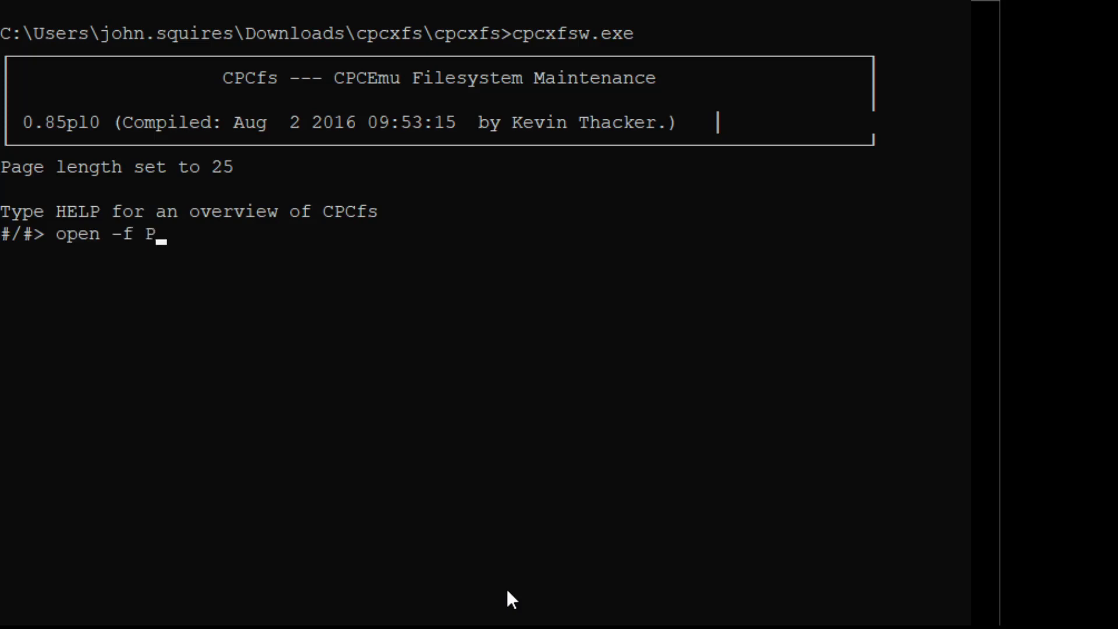
text(CW3)
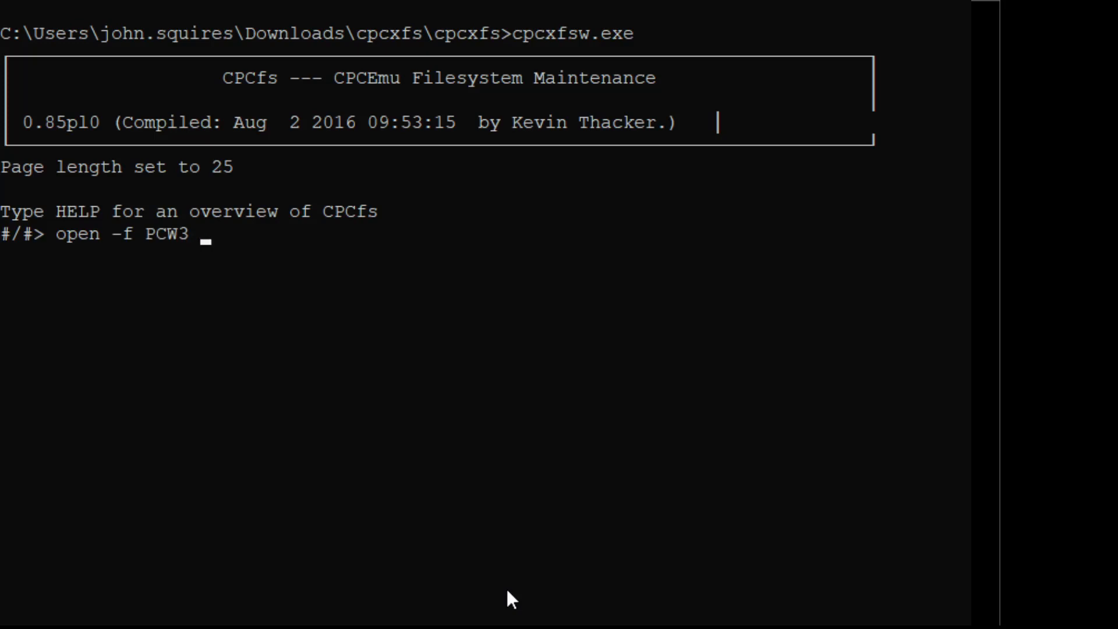
text(pf.dsk)
text(dir)
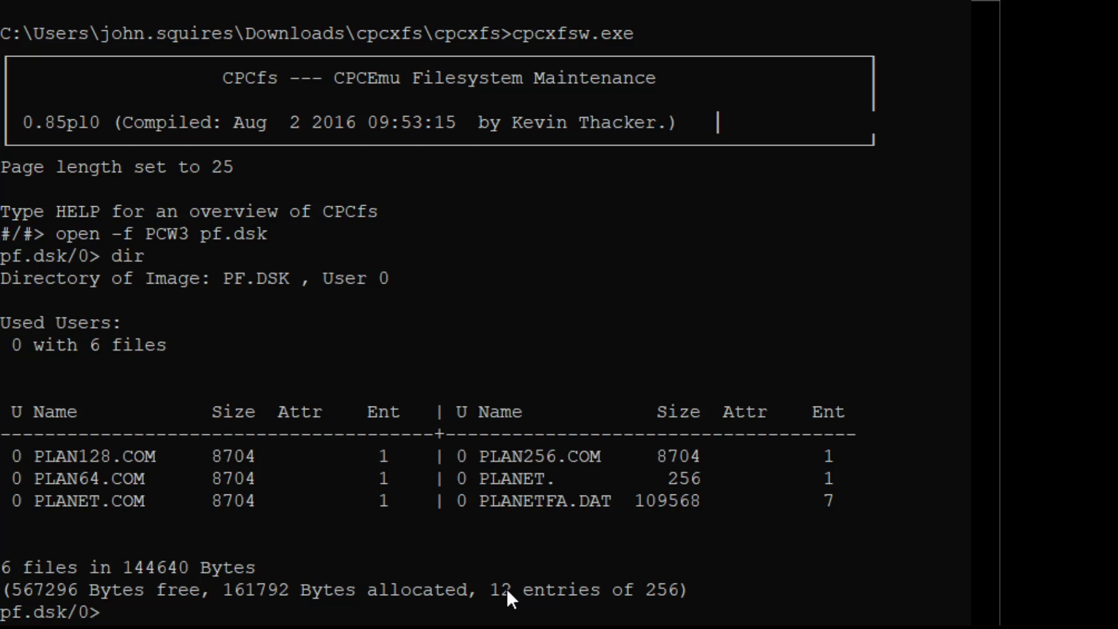
mouse_move(510, 597)
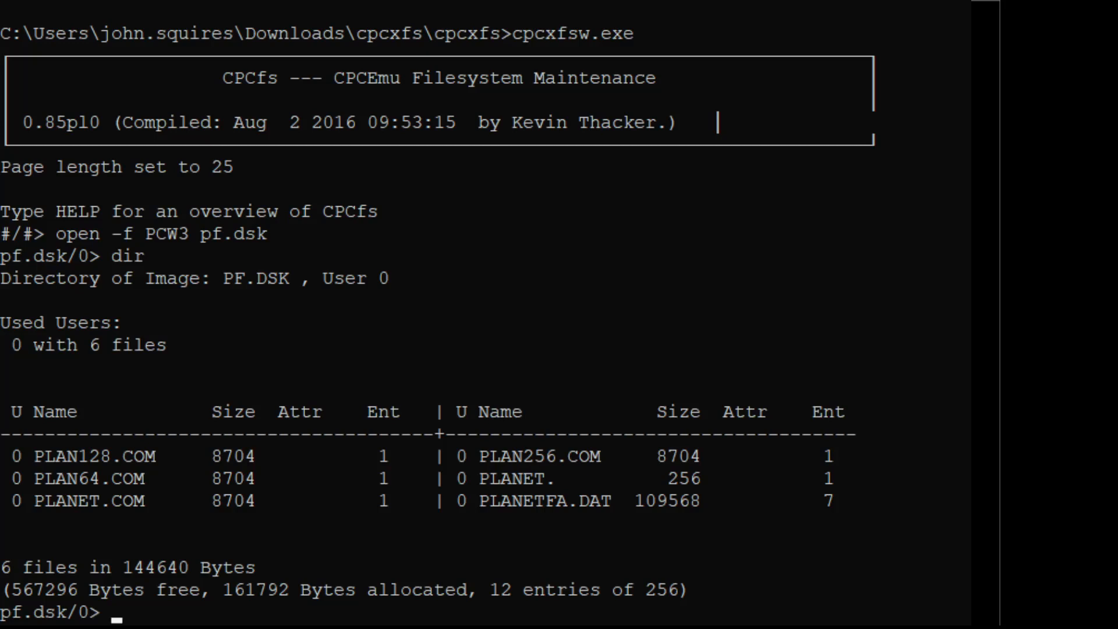
Switch to the pf folder and run 'mget *.*' to extract all files from the image
text(cd pf)
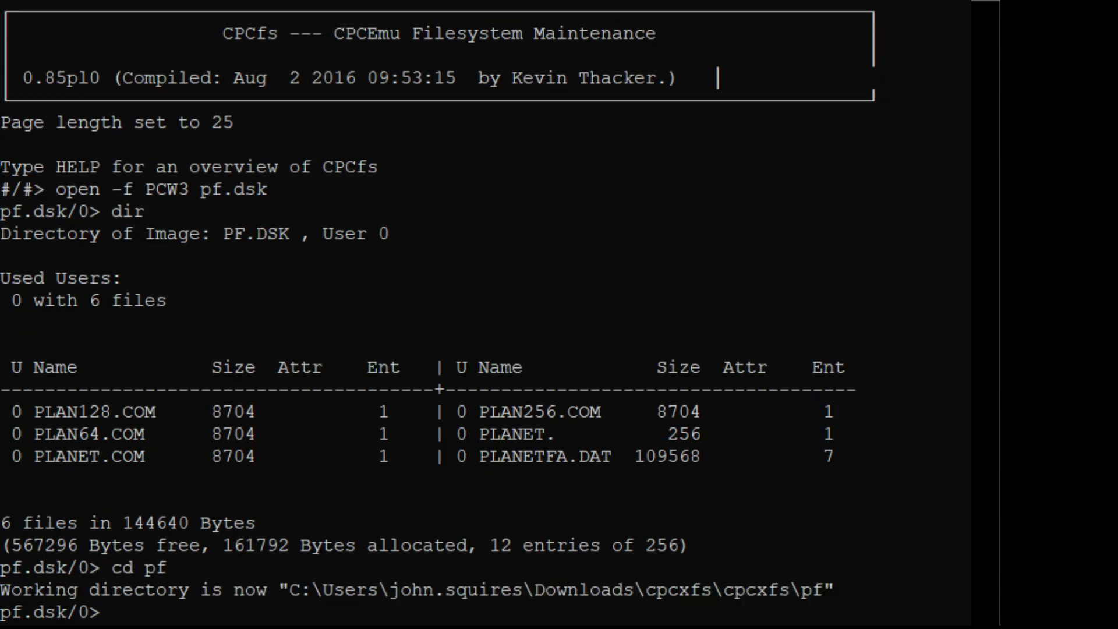
text(mge)
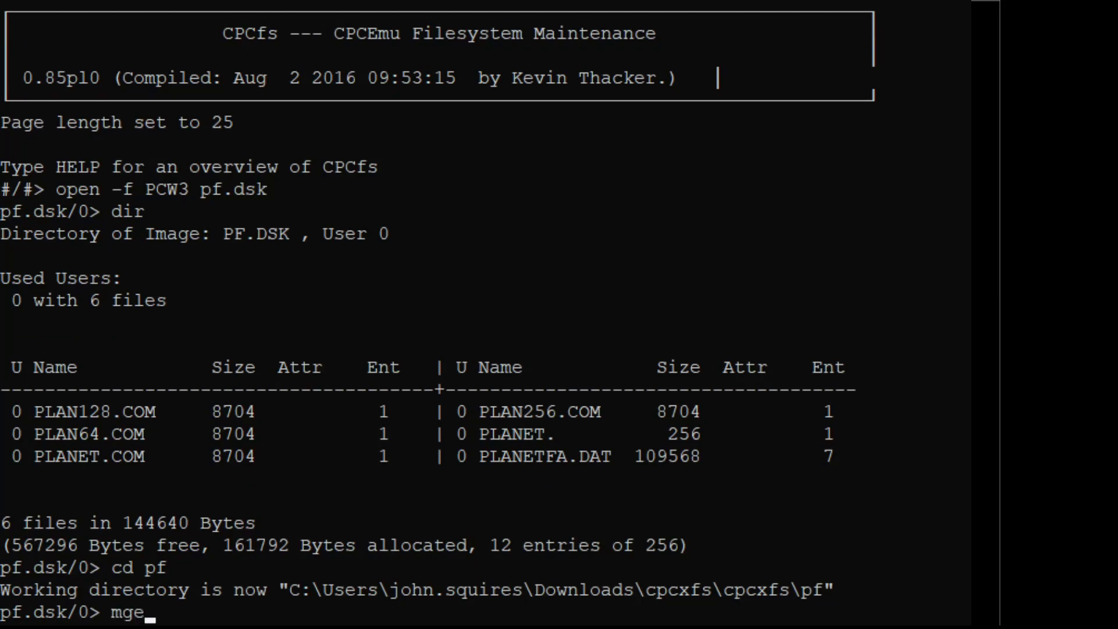
text(t *.*)
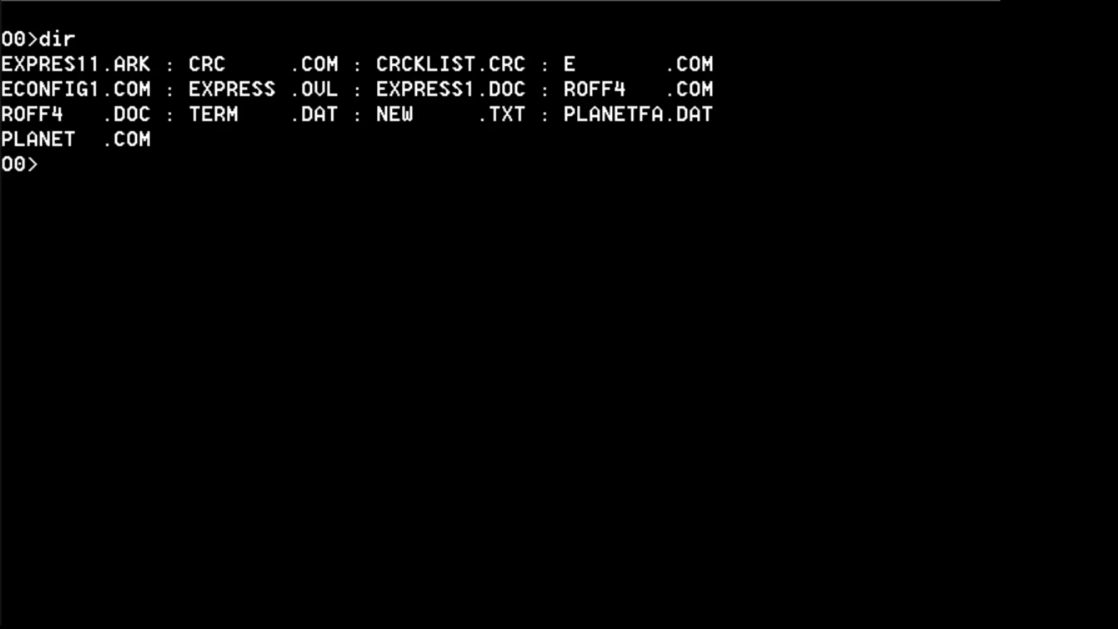
Run 'planet' at the CP/M prompt and continue into Planetfall's opening scene on Deck Nine
text(pl)
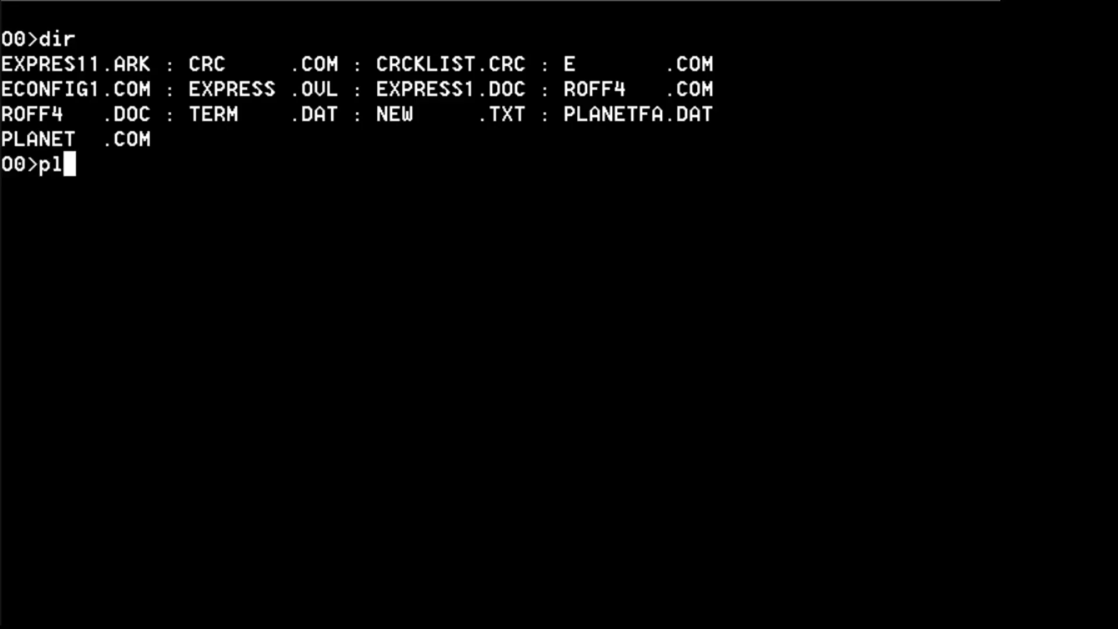
text(anet)
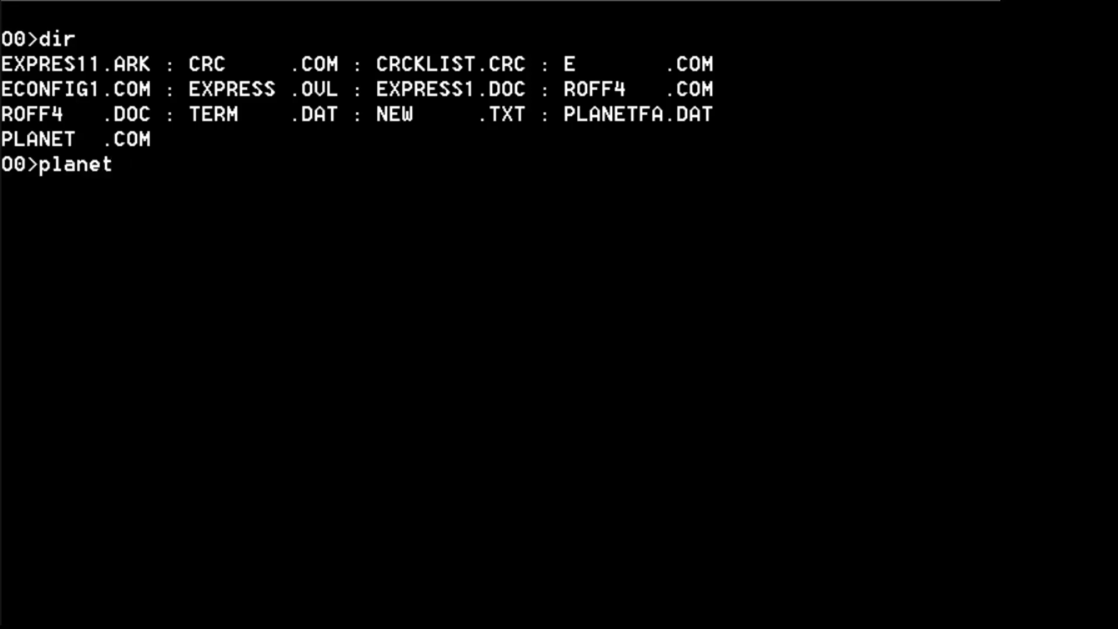
key(Return)
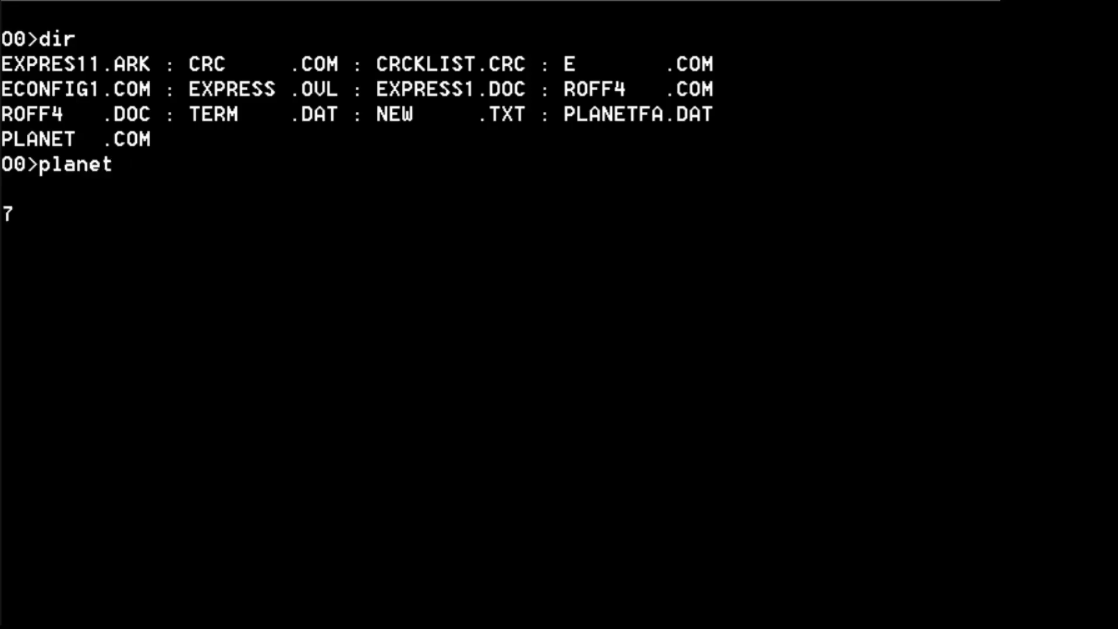
key(Return)
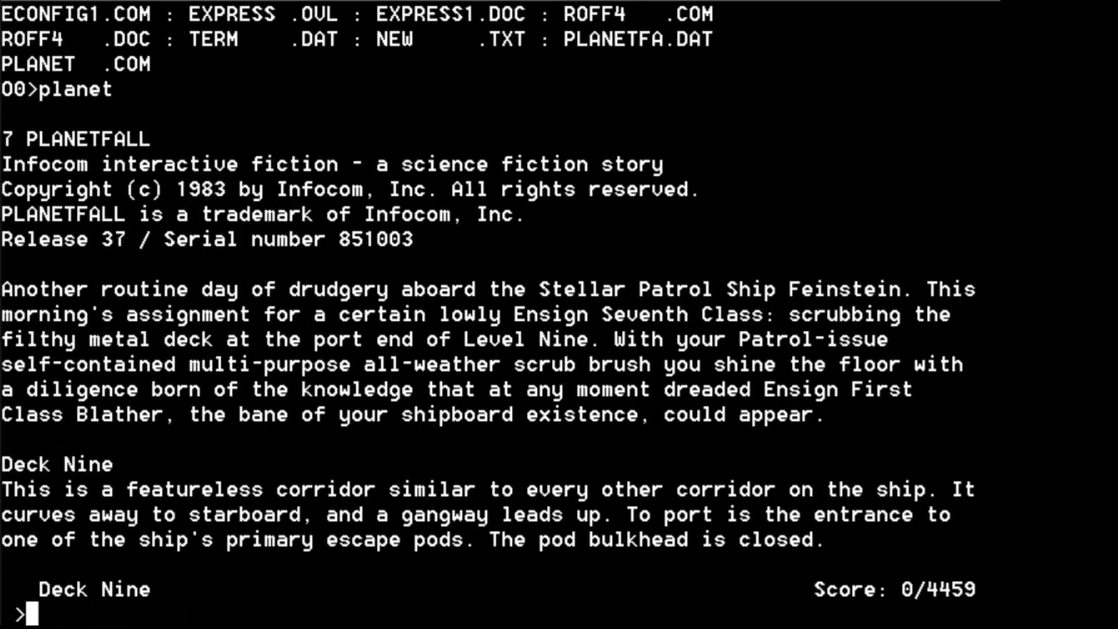